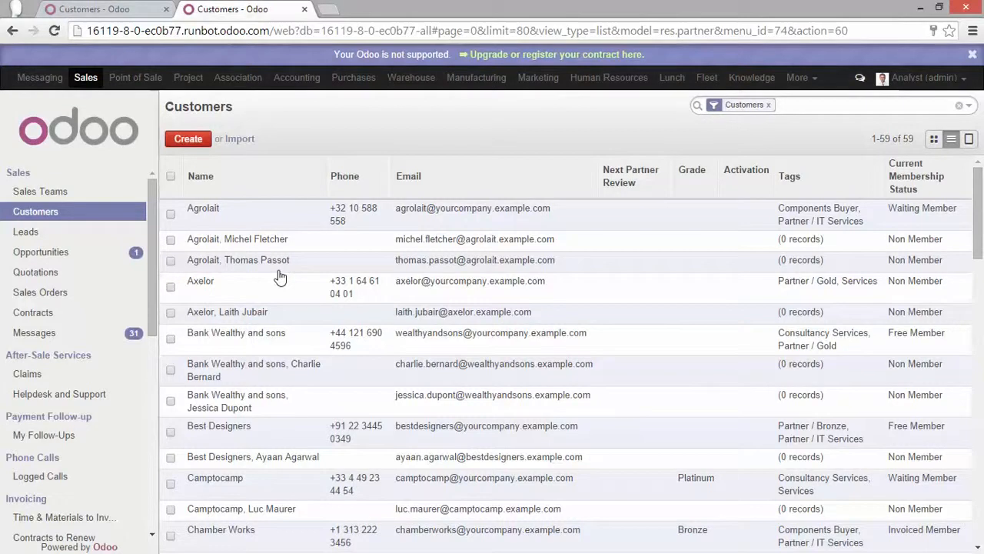
{"action": "mouse_move", "coordinate": [269, 234]}
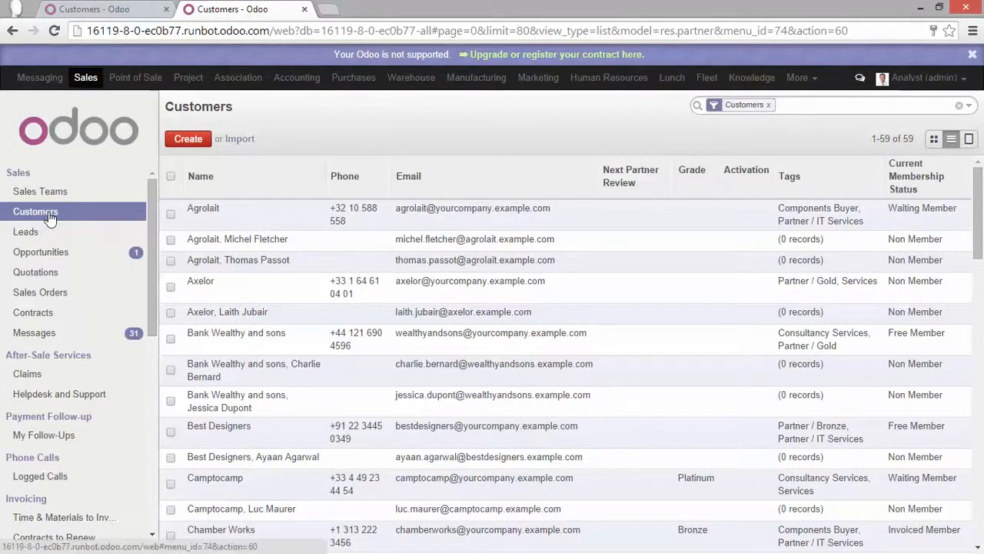
Reopen Customers, flip between card, list and form views, then reveal the search options panel.
{"action": "left_click", "coordinate": [35, 212]}
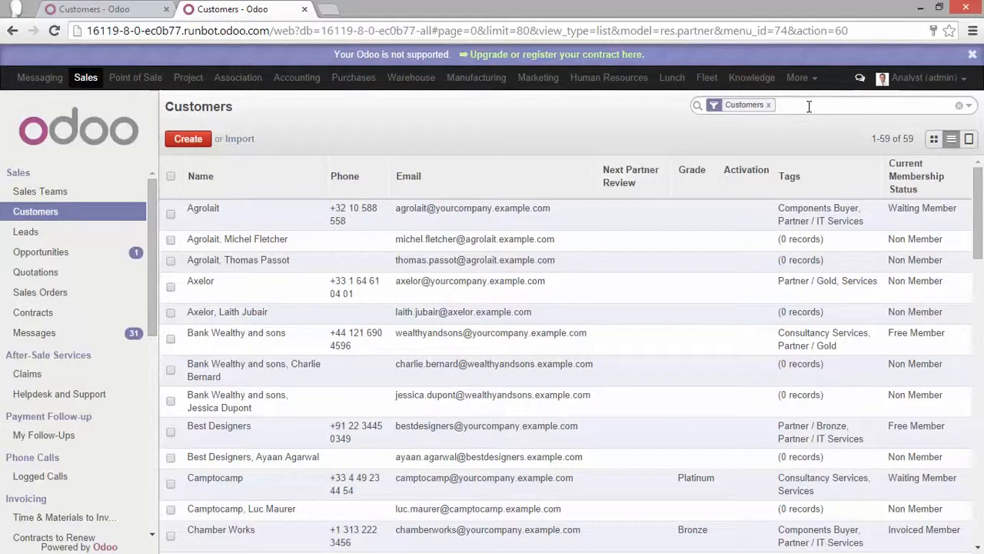
{"action": "mouse_move", "coordinate": [935, 138]}
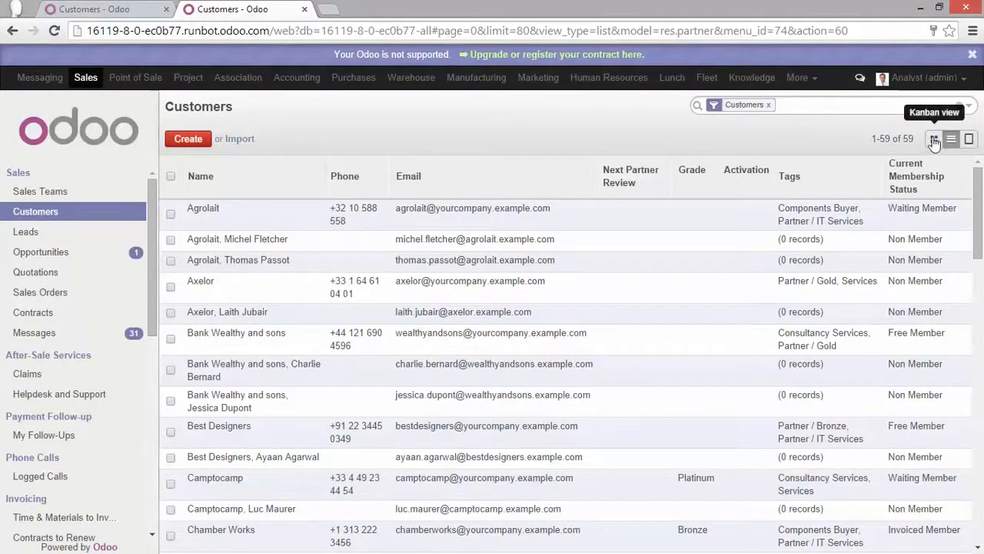
{"action": "left_click", "coordinate": [933, 138]}
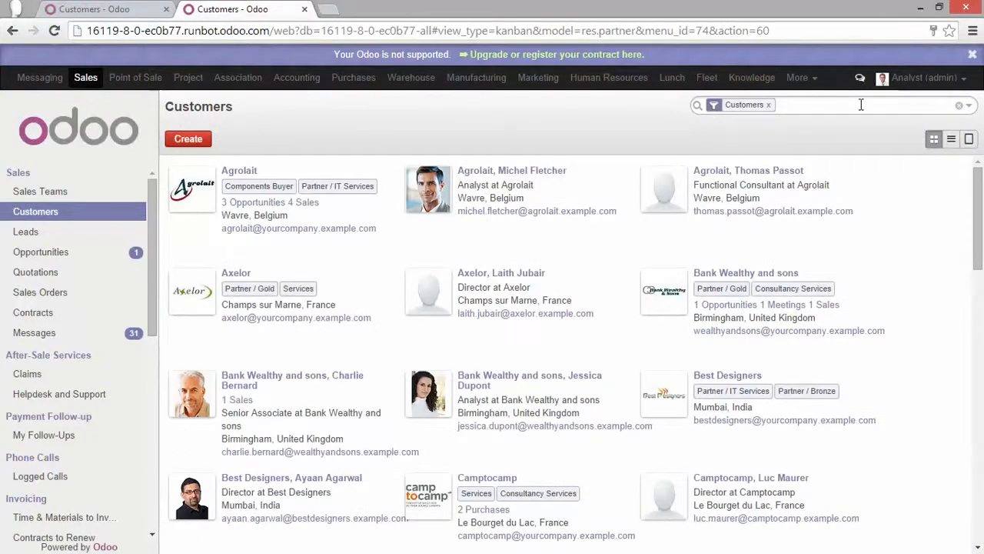
{"action": "left_click", "coordinate": [950, 138]}
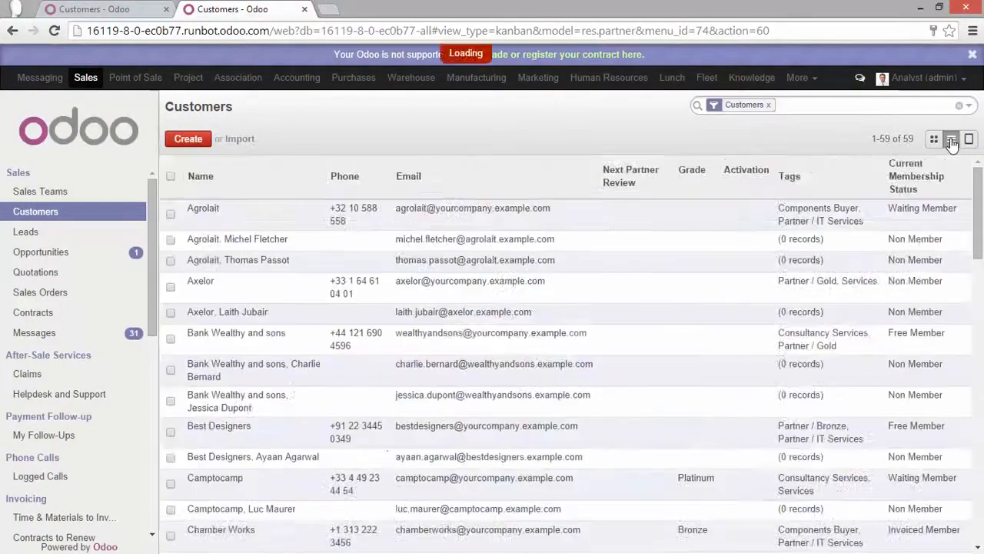
{"action": "left_click", "coordinate": [951, 139]}
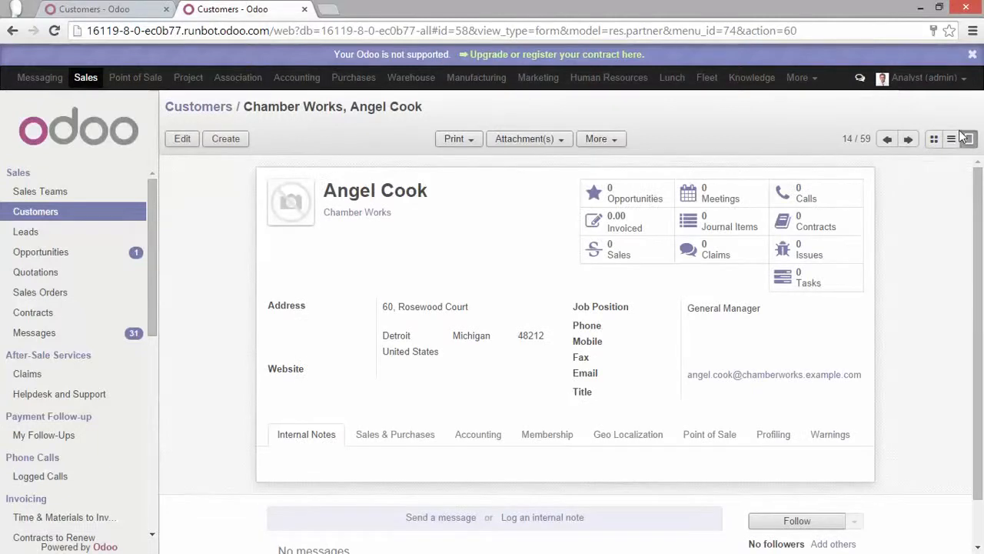
{"action": "left_click", "coordinate": [950, 138]}
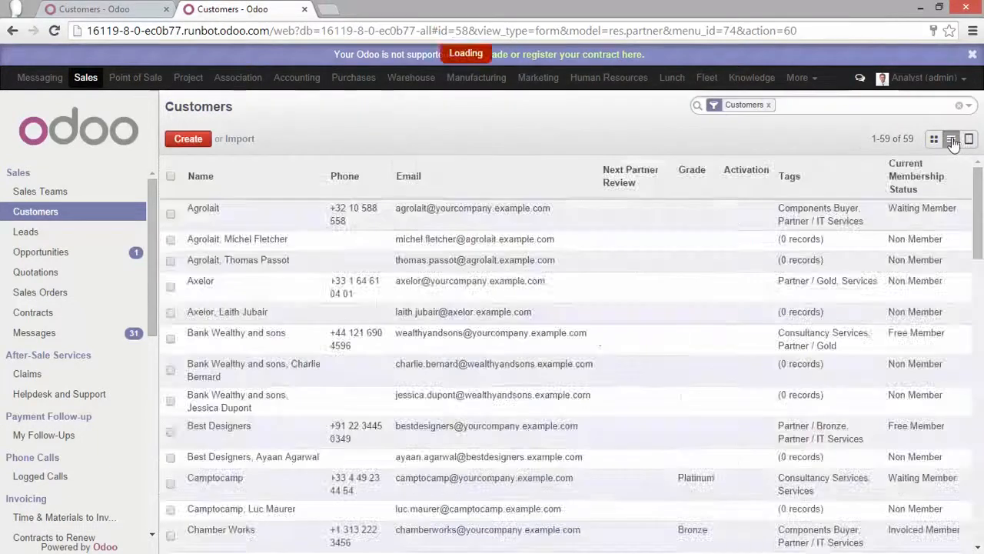
{"action": "left_click", "coordinate": [952, 138]}
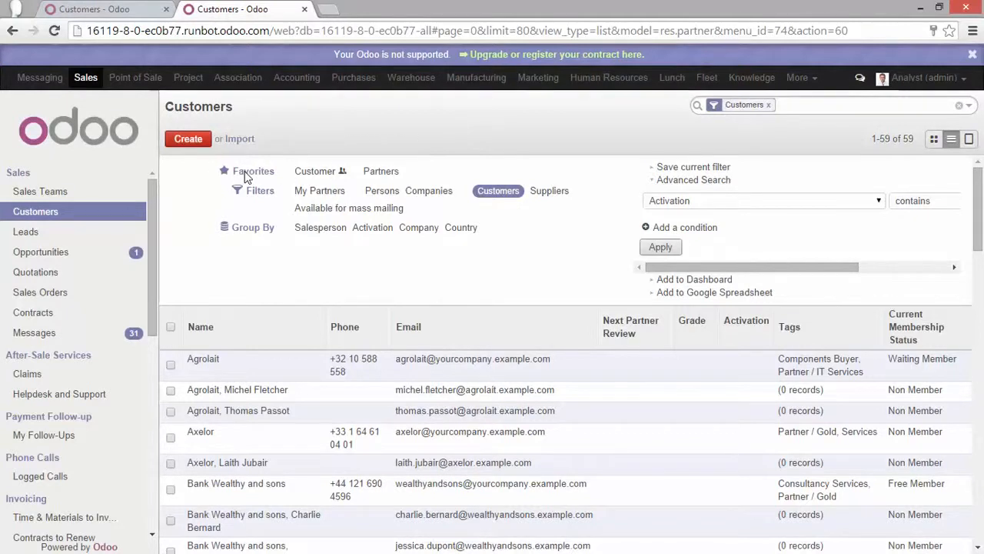
{"action": "mouse_move", "coordinate": [454, 176]}
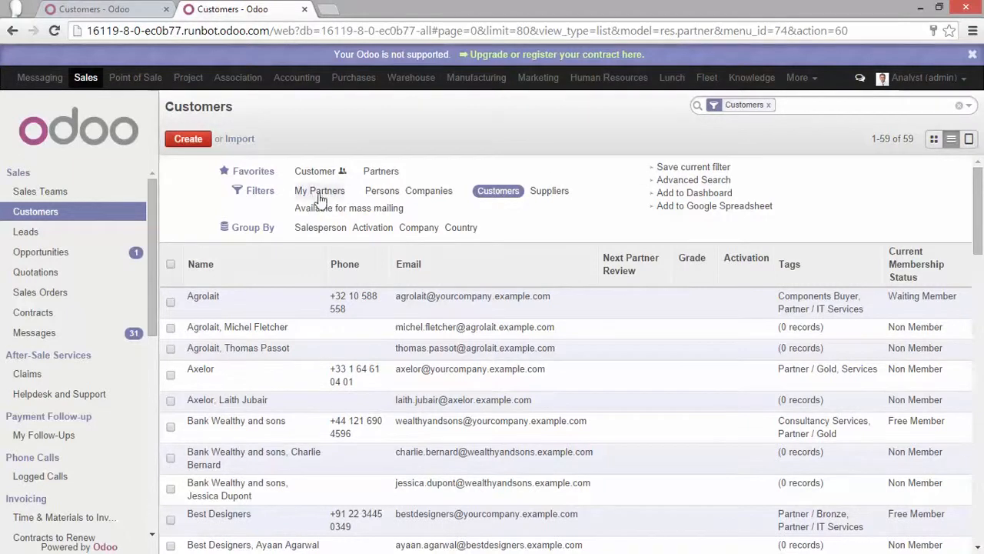
{"action": "mouse_move", "coordinate": [321, 192]}
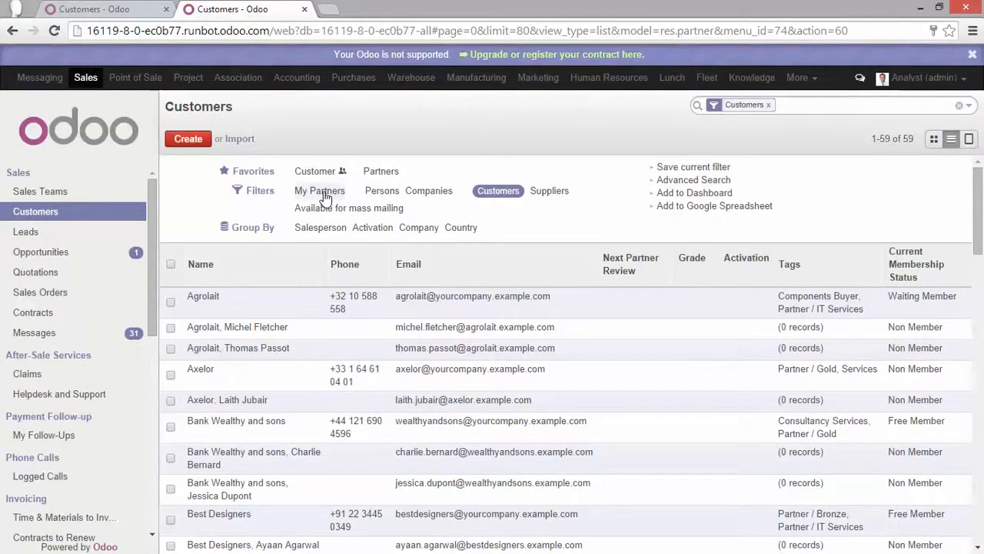
{"action": "mouse_move", "coordinate": [261, 229]}
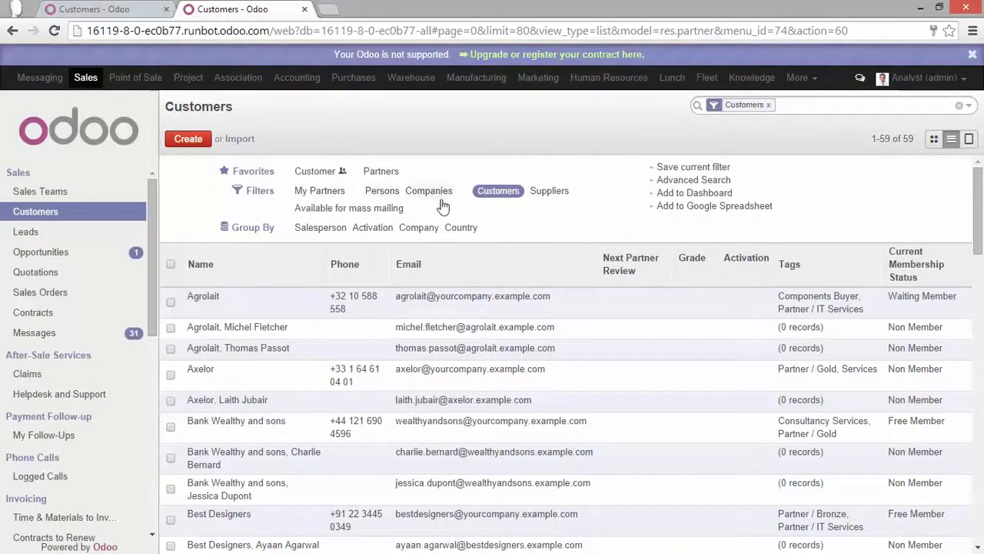
{"action": "mouse_move", "coordinate": [526, 188]}
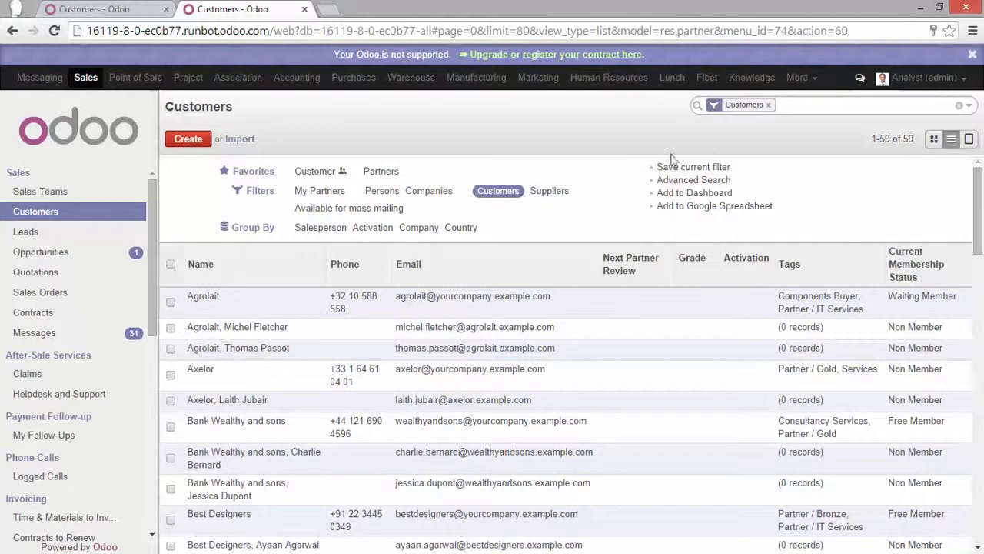
{"action": "mouse_move", "coordinate": [741, 111]}
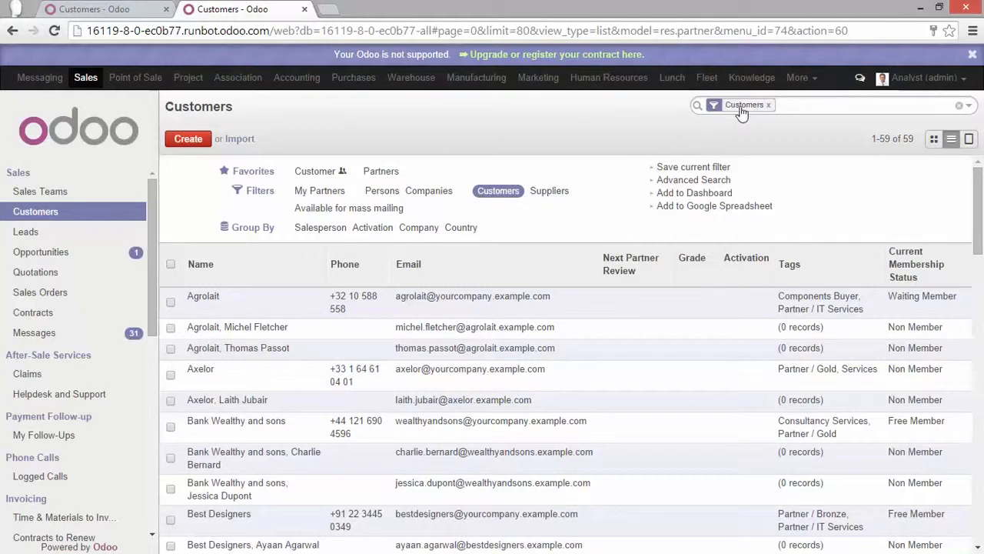
{"action": "mouse_move", "coordinate": [498, 190]}
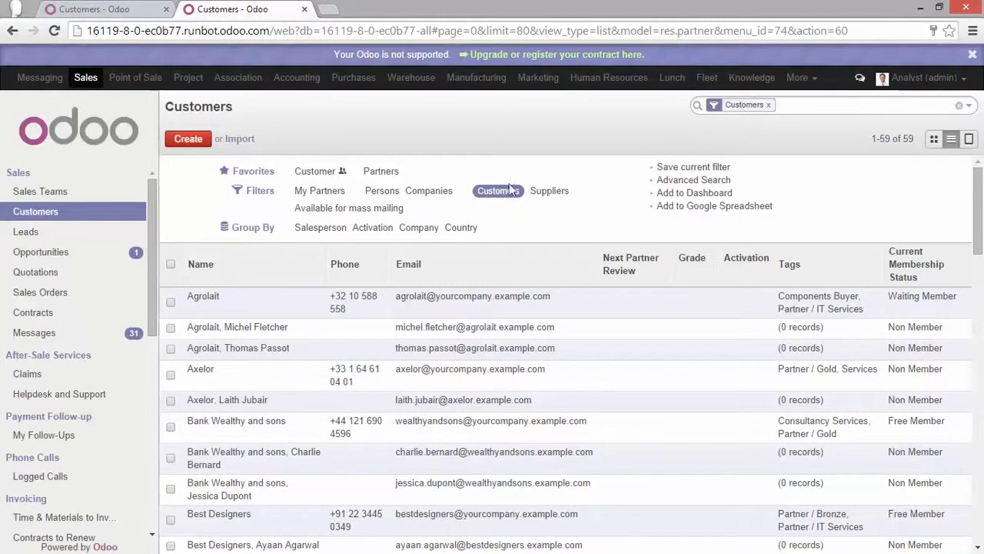
{"action": "left_click", "coordinate": [769, 104]}
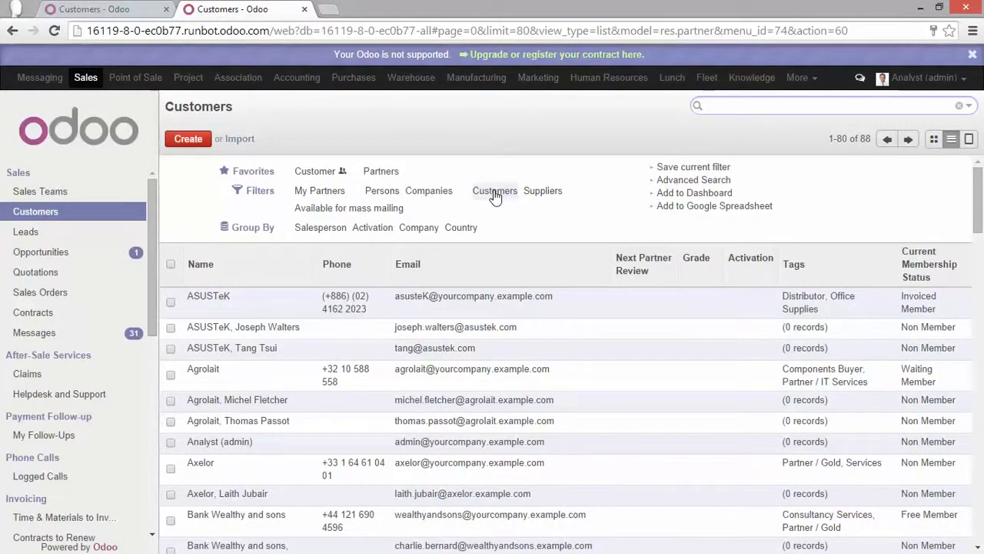
{"action": "left_click", "coordinate": [495, 190]}
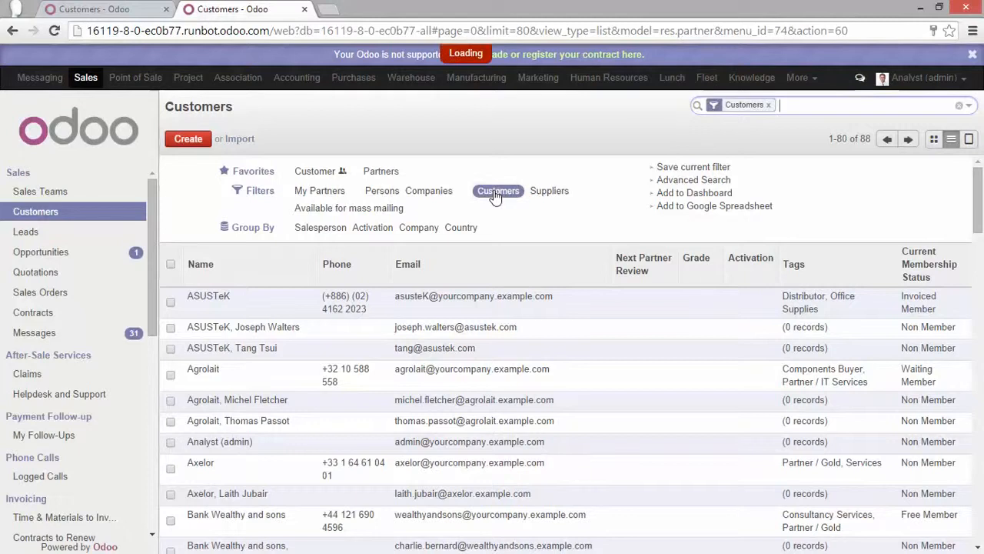
{"action": "left_click", "coordinate": [498, 190]}
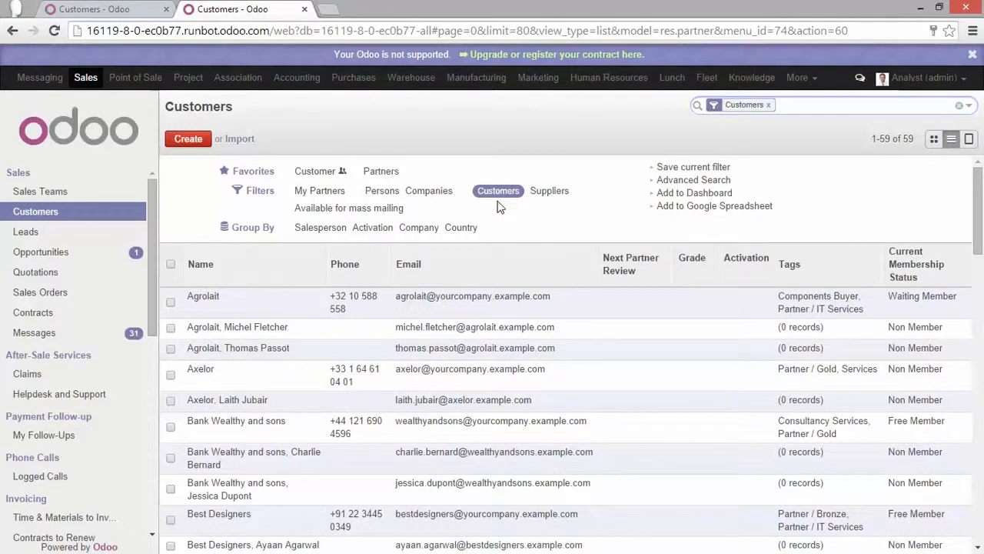
{"action": "mouse_move", "coordinate": [455, 203]}
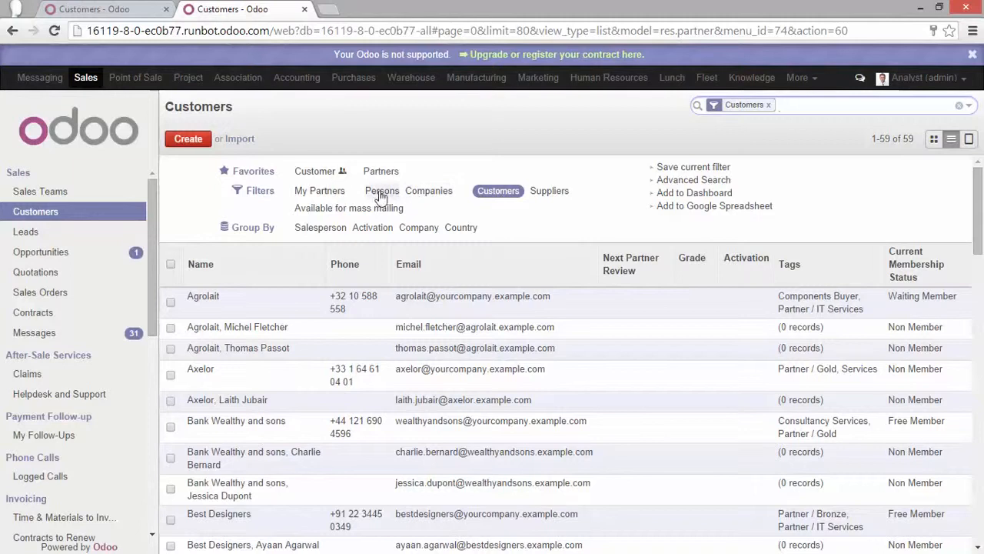
{"action": "left_click", "coordinate": [381, 191]}
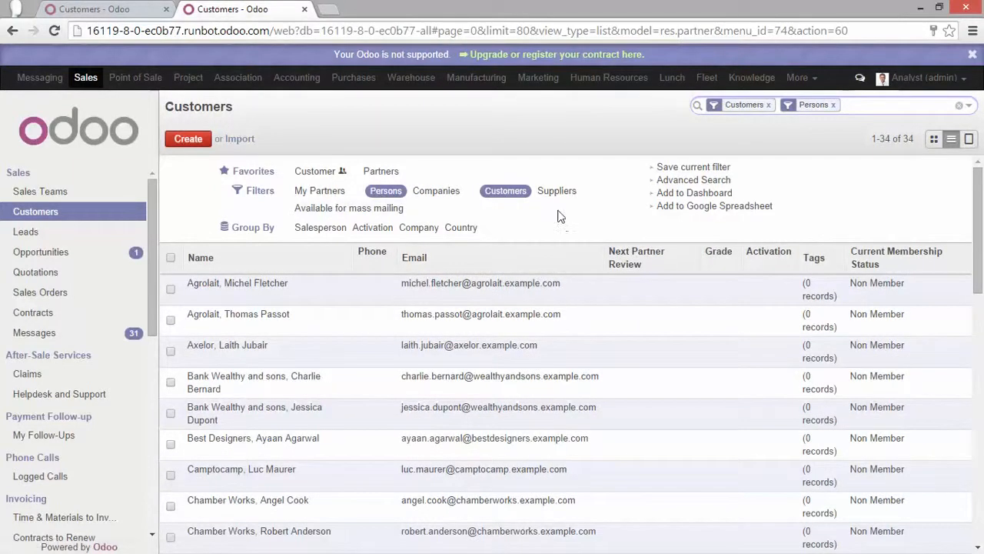
{"action": "mouse_move", "coordinate": [569, 323]}
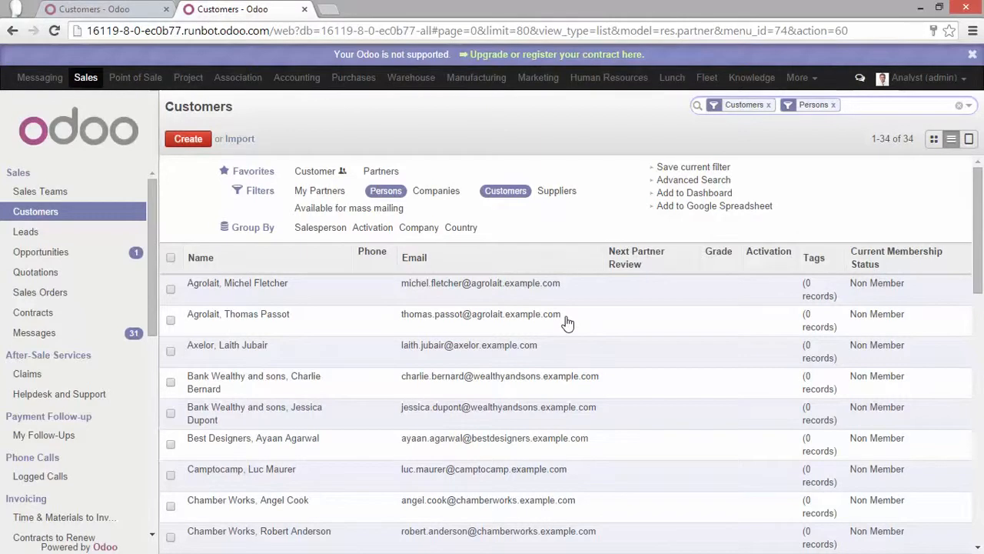
{"action": "left_click", "coordinate": [884, 104]}
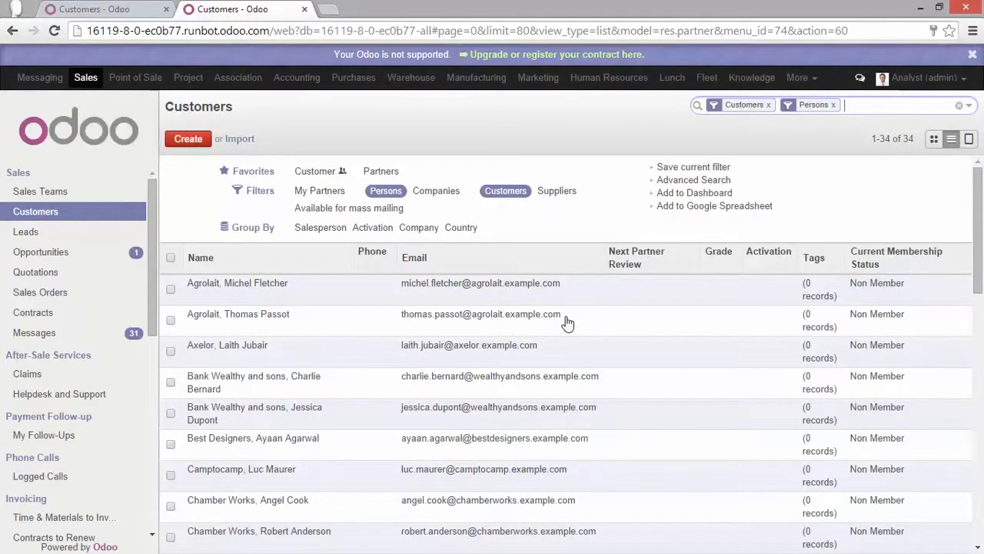
{"action": "mouse_move", "coordinate": [505, 190]}
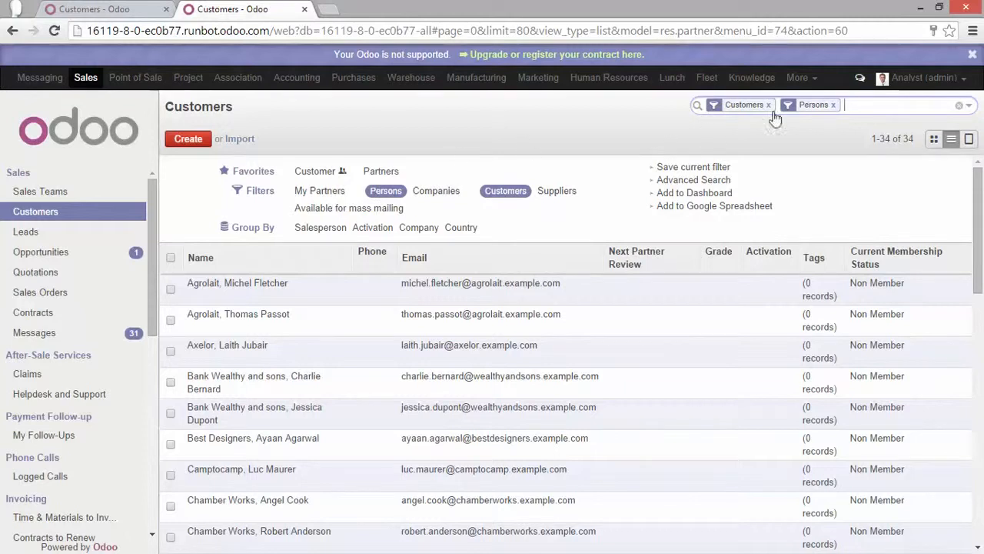
{"action": "mouse_move", "coordinate": [777, 110]}
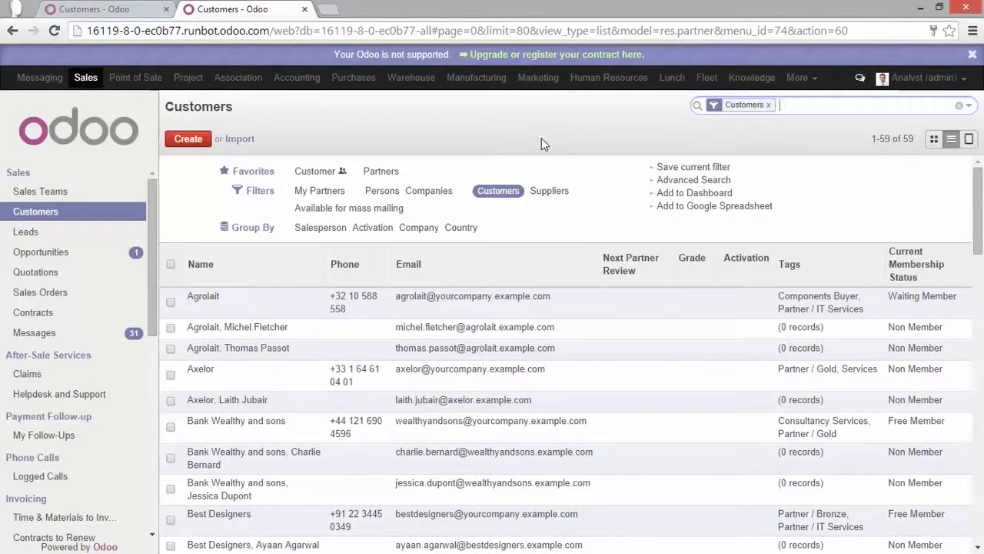
Search the Customers list for names containing 'ch', leaving 16 records.
{"action": "left_click", "coordinate": [846, 105]}
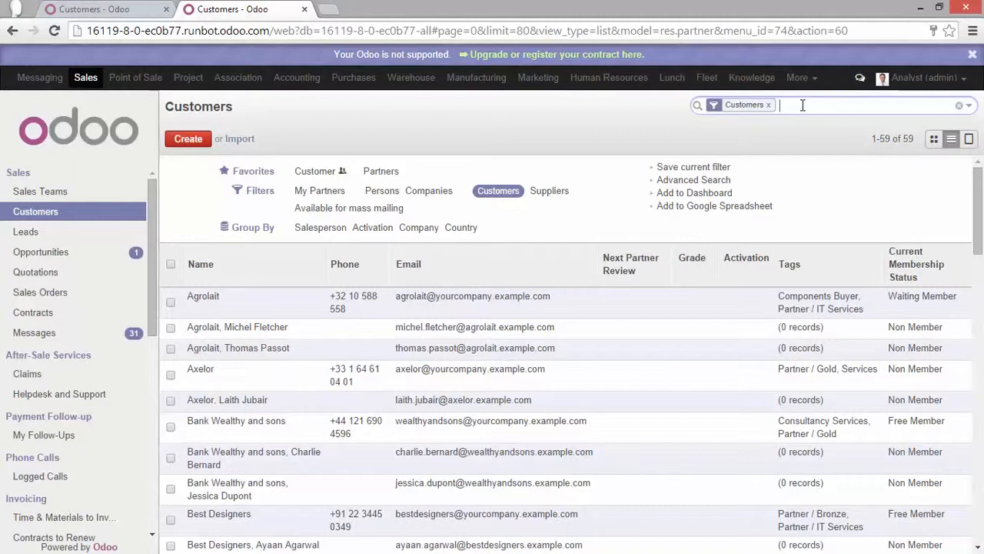
{"action": "type", "text": "ch"}
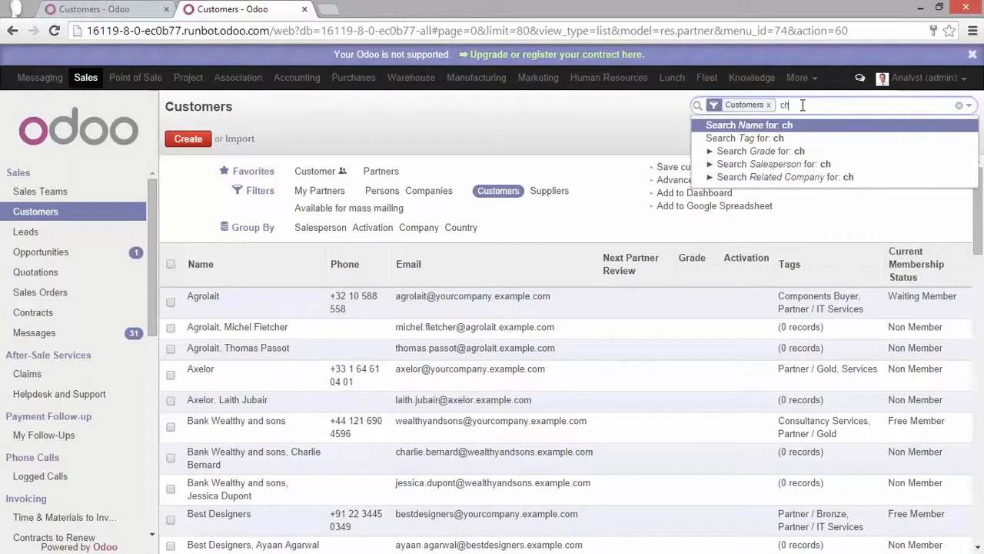
{"action": "left_click", "coordinate": [748, 125]}
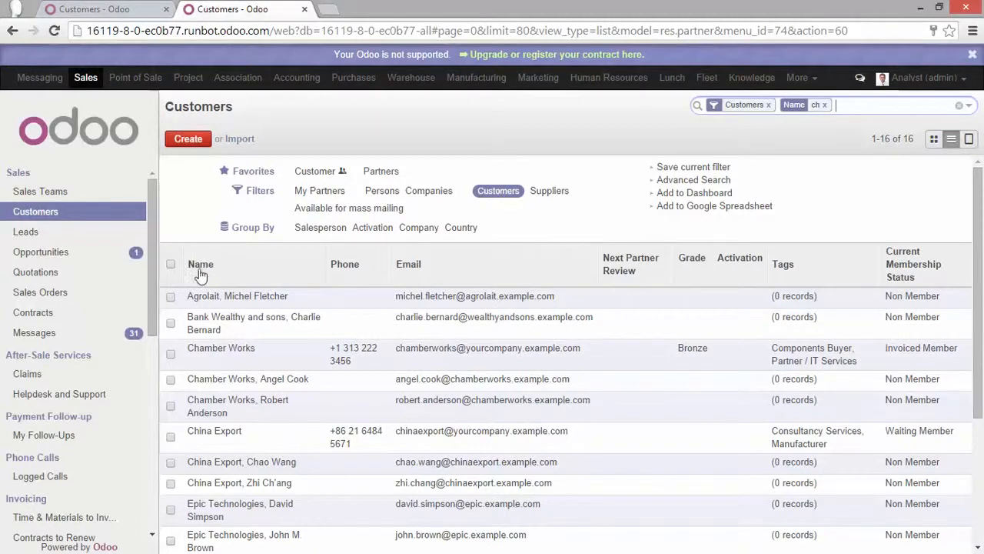
{"action": "mouse_move", "coordinate": [635, 234]}
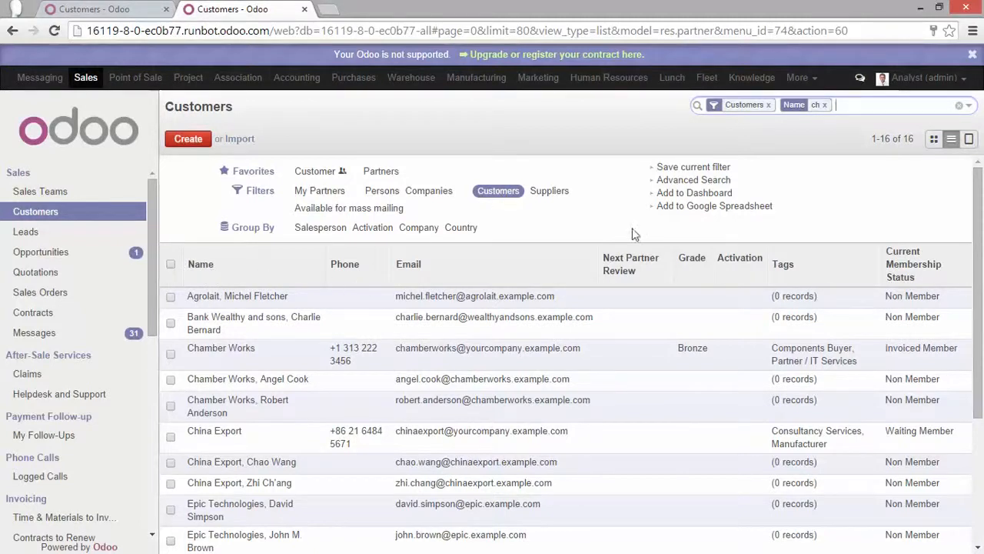
{"action": "mouse_move", "coordinate": [842, 180]}
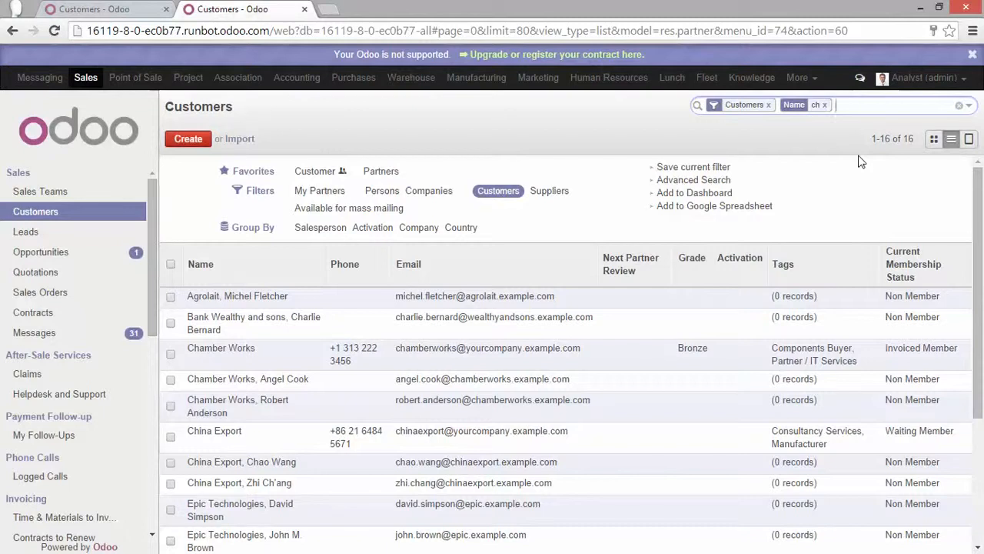
{"action": "mouse_move", "coordinate": [852, 158]}
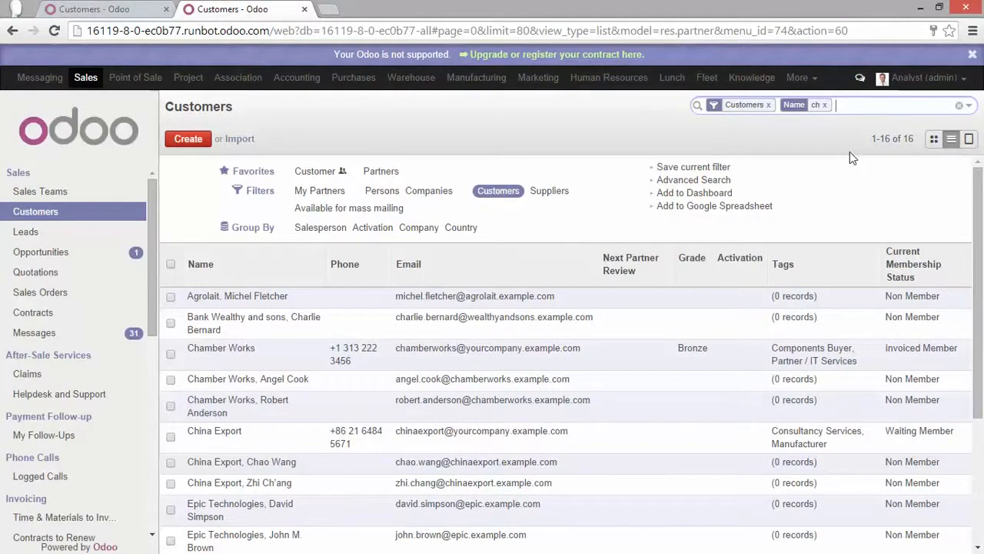
{"action": "left_click", "coordinate": [830, 105]}
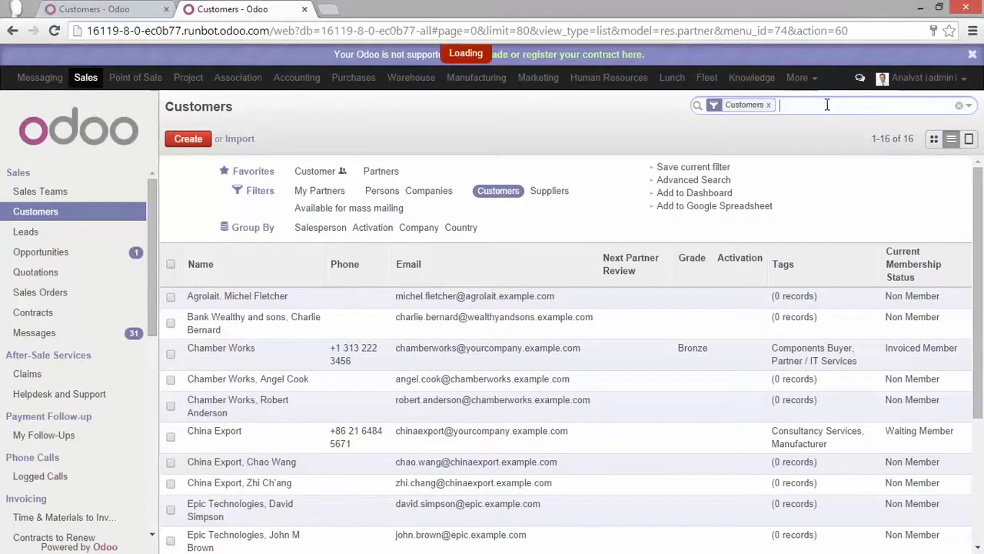
{"action": "type", "text": "c"}
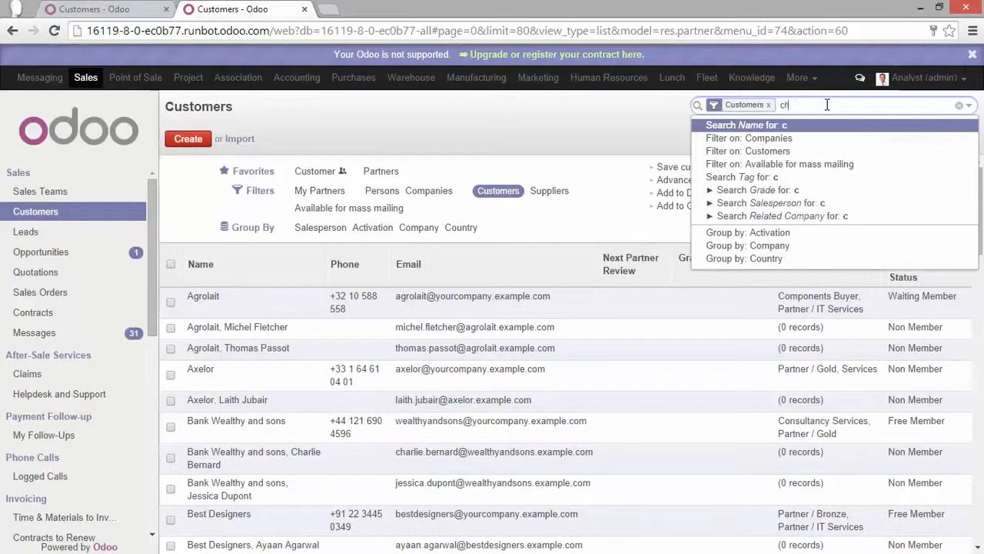
{"action": "type", "text": "h"}
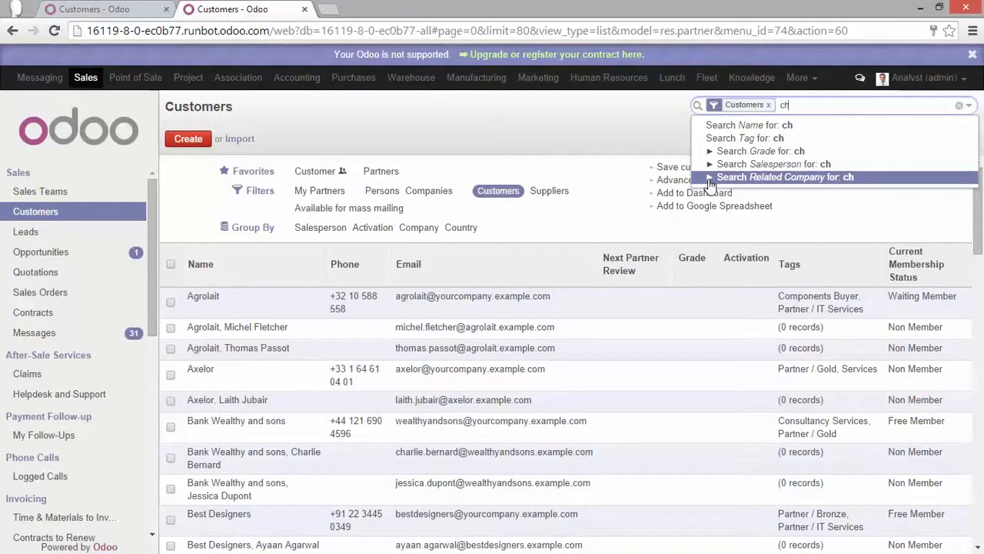
{"action": "mouse_move", "coordinate": [711, 185]}
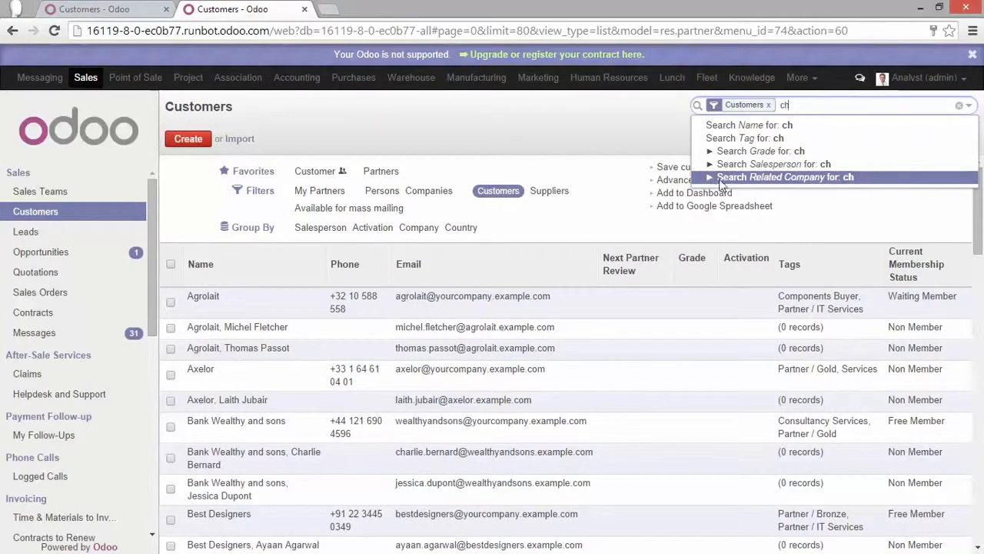
{"action": "mouse_move", "coordinate": [735, 185]}
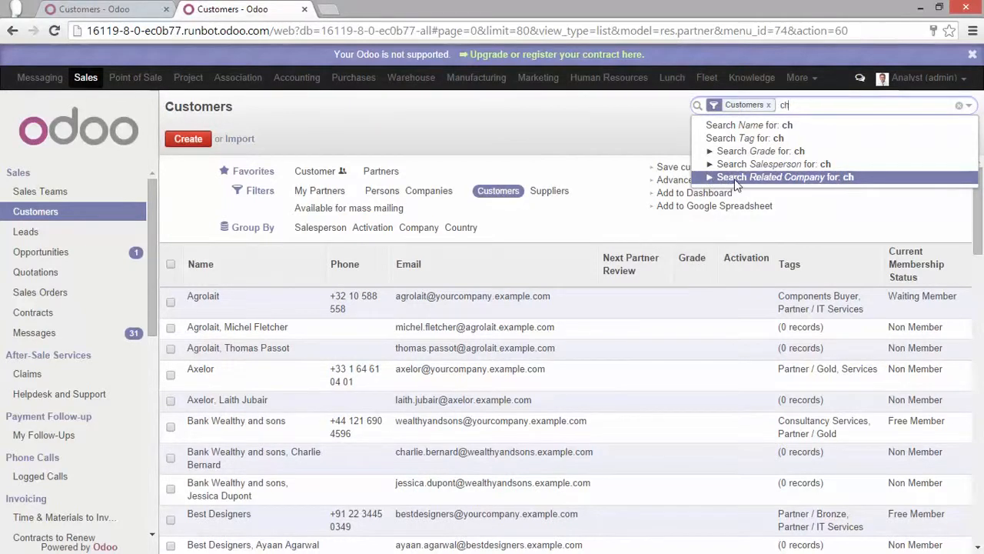
{"action": "mouse_move", "coordinate": [711, 184]}
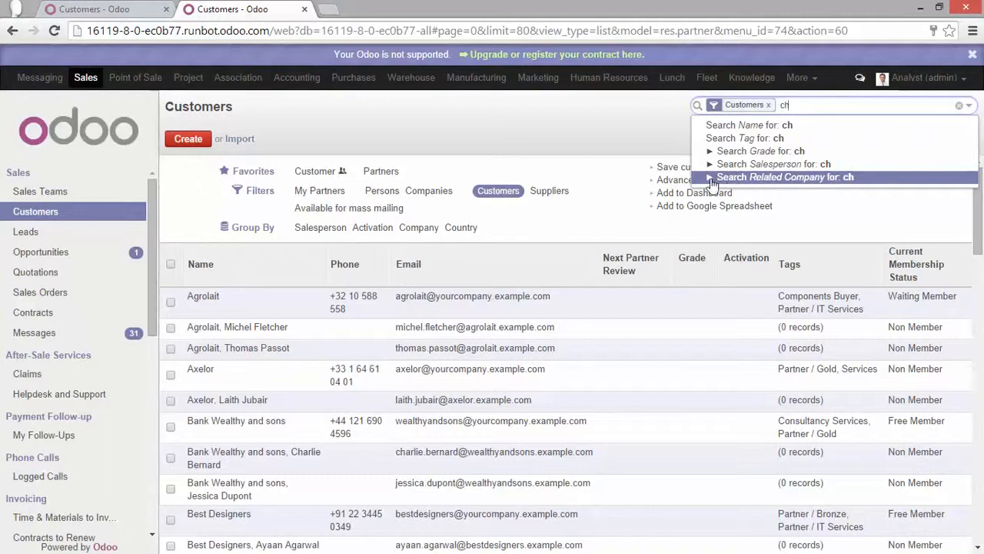
{"action": "left_click", "coordinate": [784, 177]}
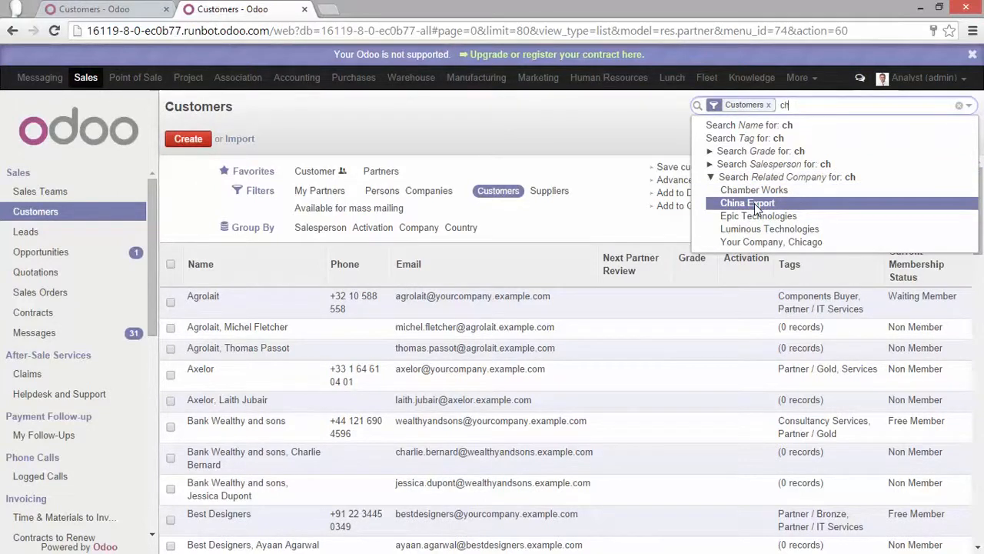
{"action": "mouse_move", "coordinate": [754, 191]}
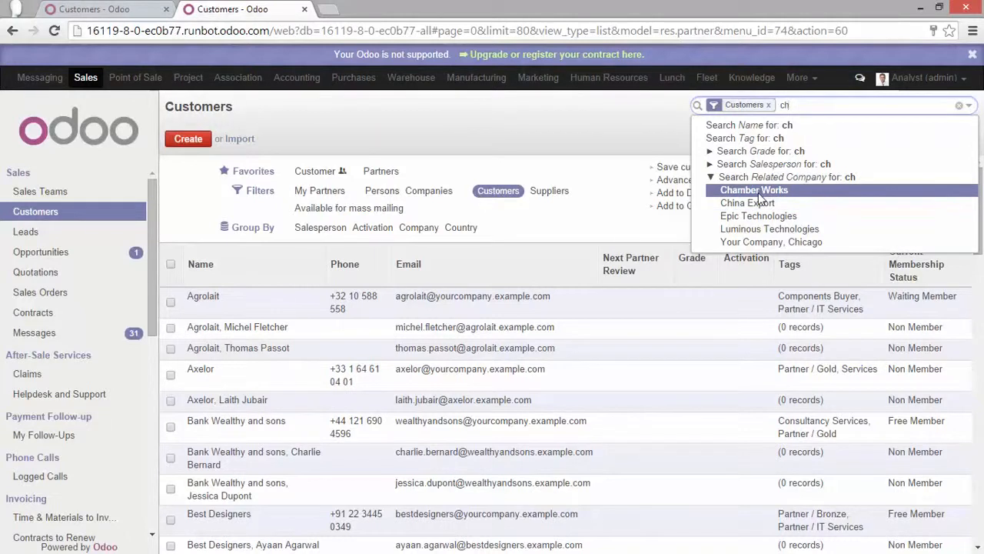
{"action": "left_click", "coordinate": [754, 190]}
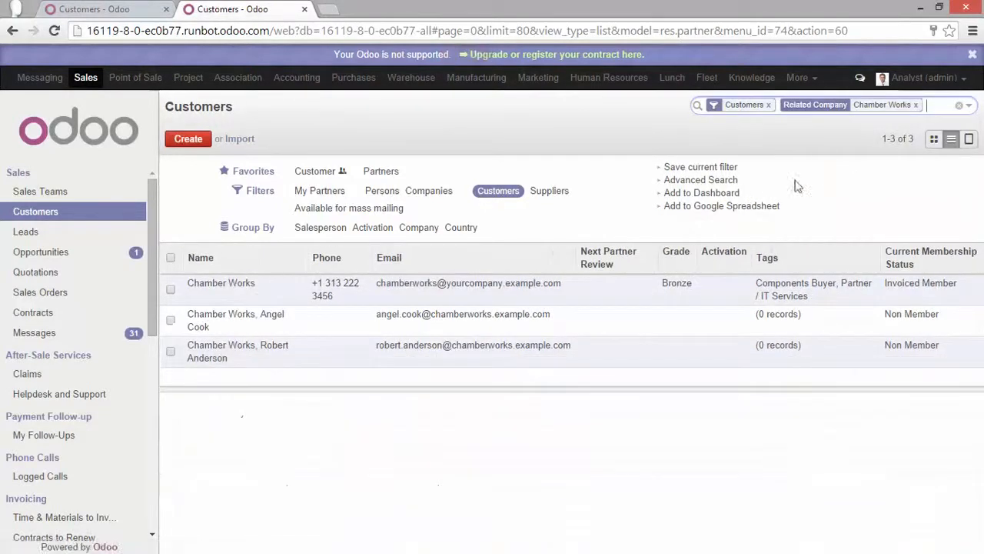
{"action": "mouse_move", "coordinate": [375, 352]}
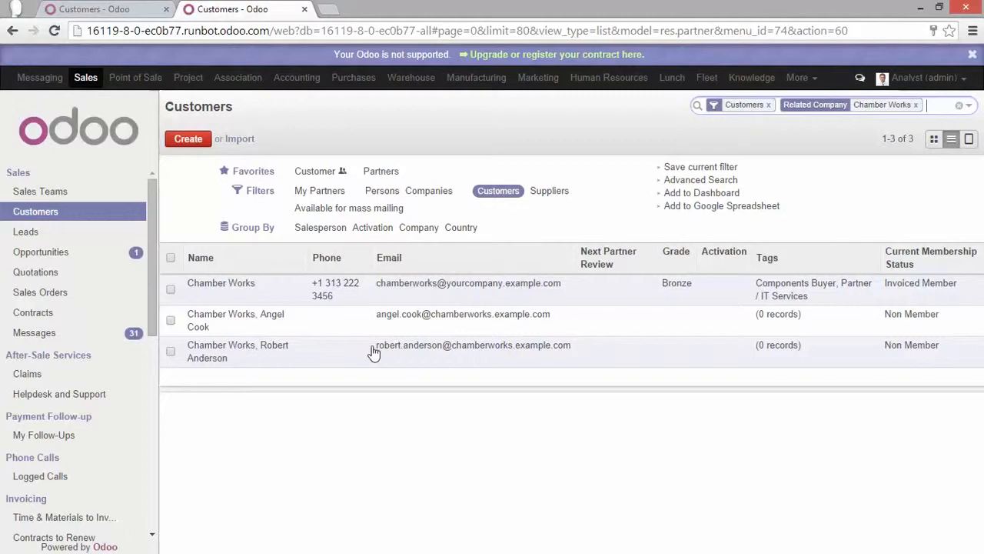
{"action": "mouse_move", "coordinate": [633, 378]}
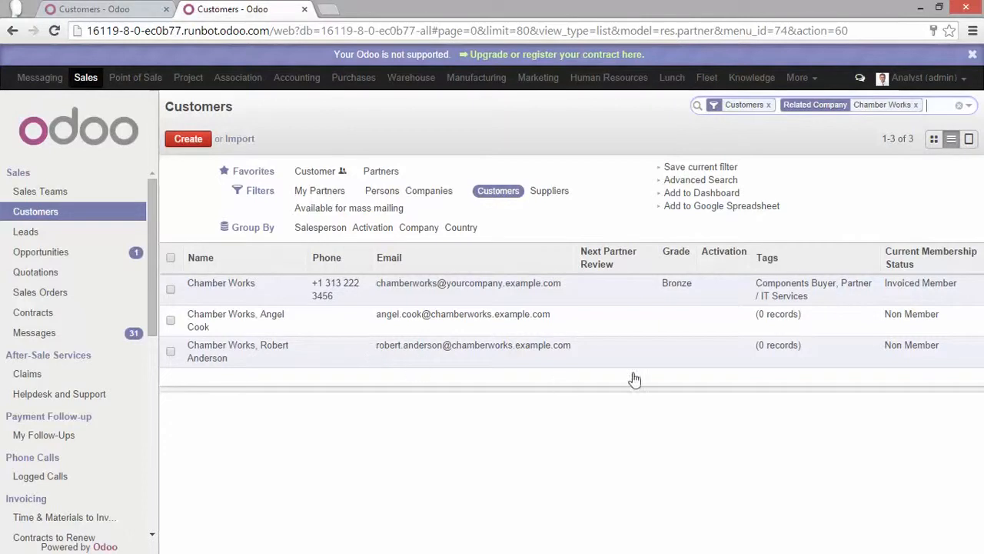
{"action": "mouse_move", "coordinate": [917, 105]}
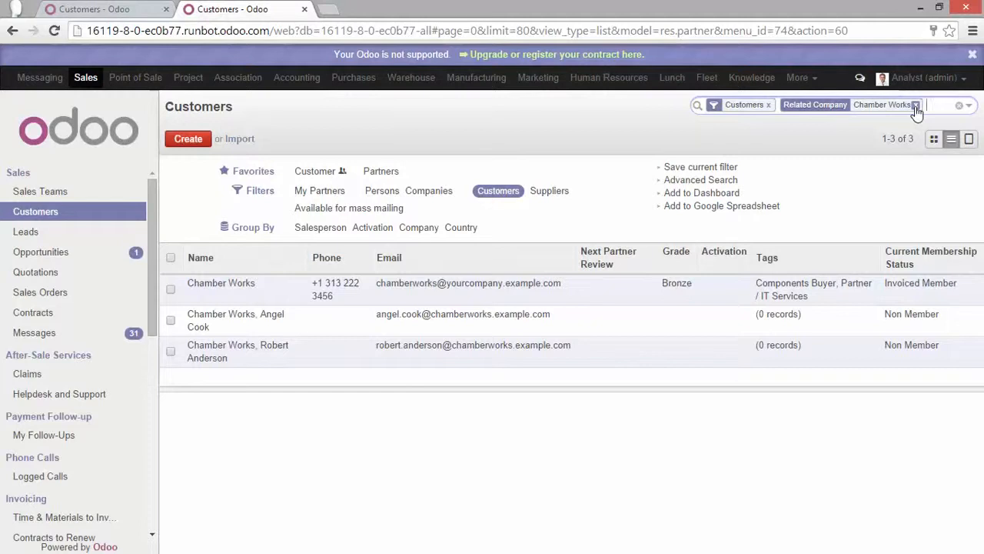
{"action": "left_click", "coordinate": [916, 105]}
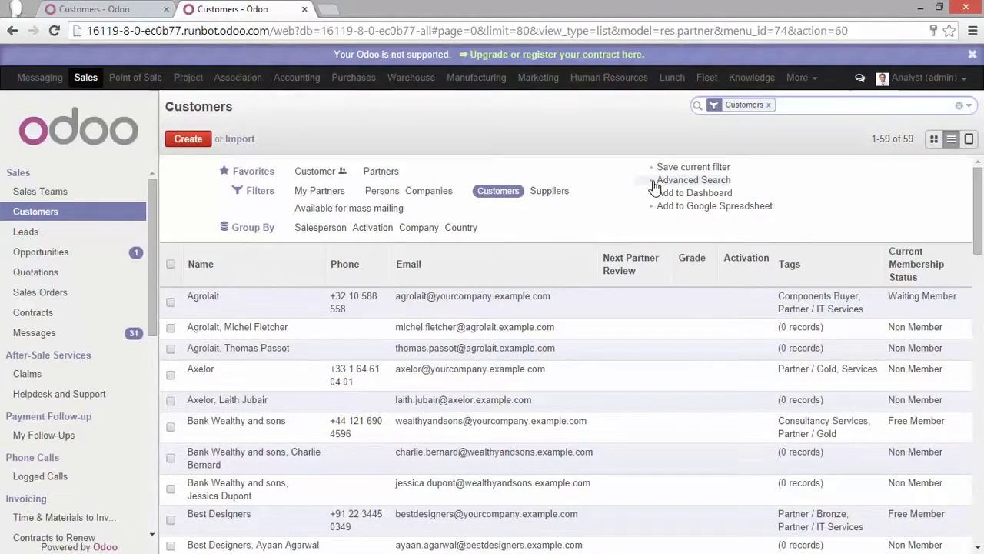
Add an advanced rule Country contains 'United States', cutting the list to 14 records.
{"action": "left_click", "coordinate": [692, 180]}
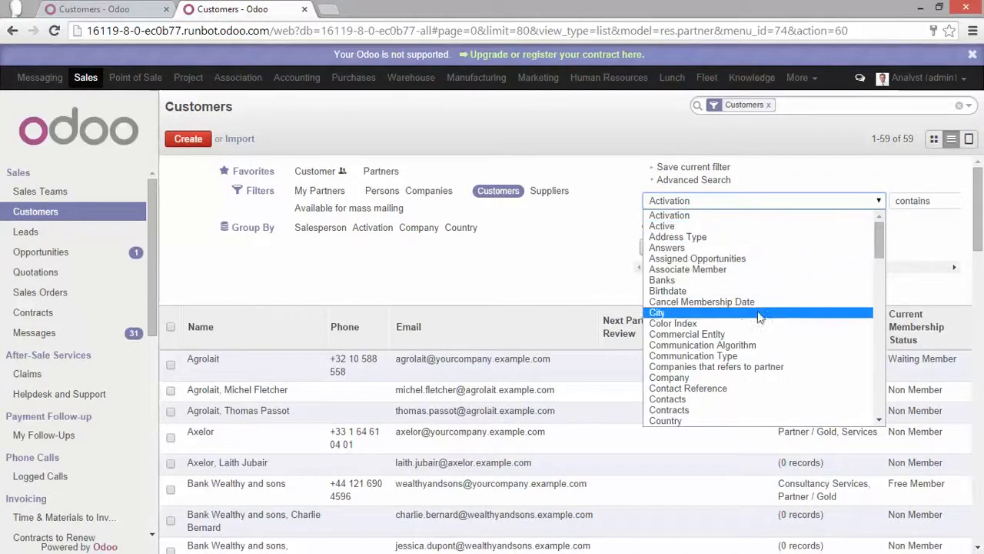
{"action": "mouse_move", "coordinate": [669, 409]}
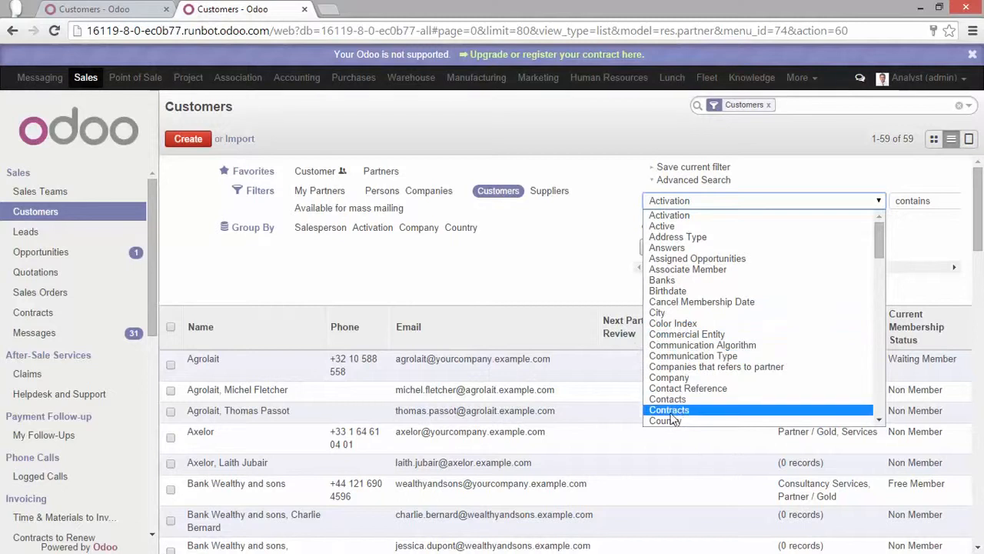
{"action": "left_click", "coordinate": [666, 422]}
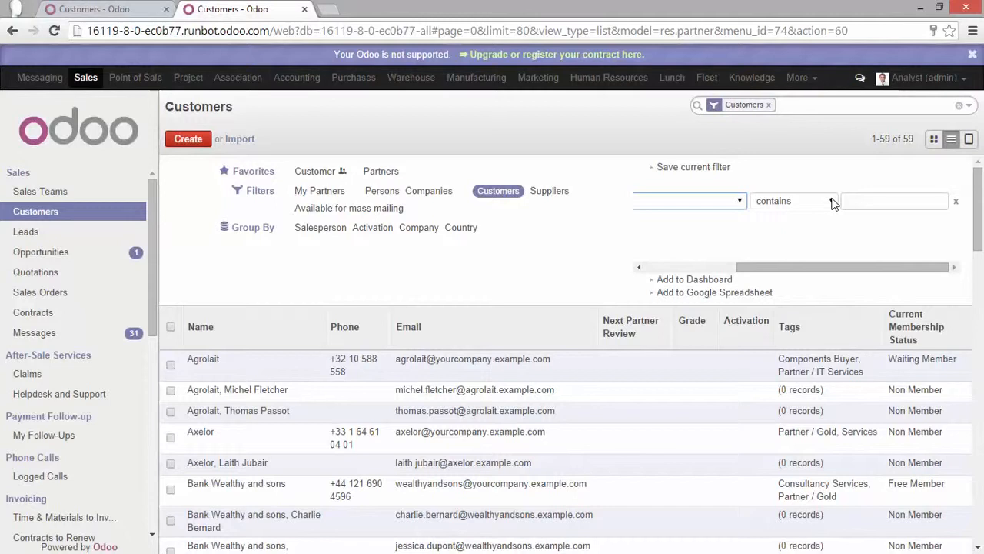
{"action": "left_click", "coordinate": [792, 200]}
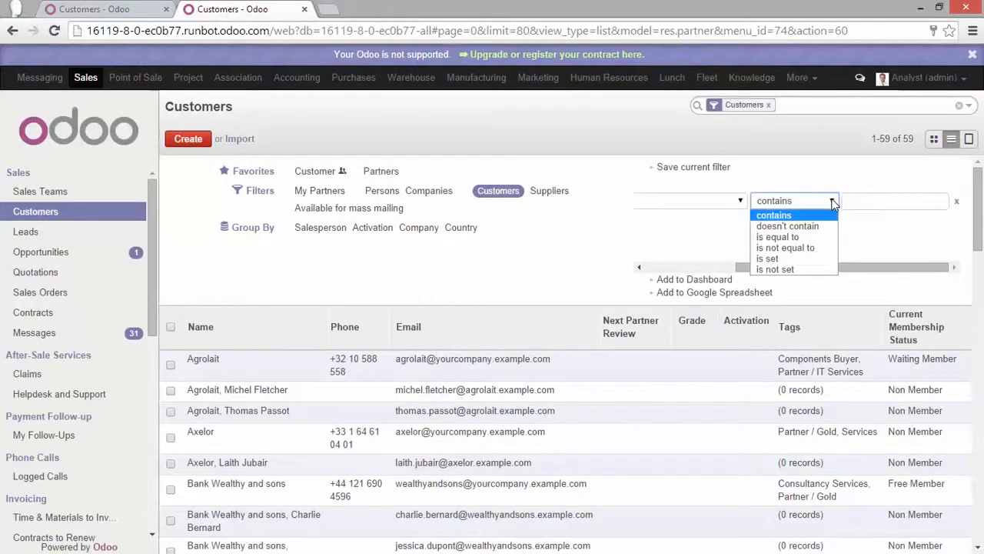
{"action": "left_click", "coordinate": [773, 215]}
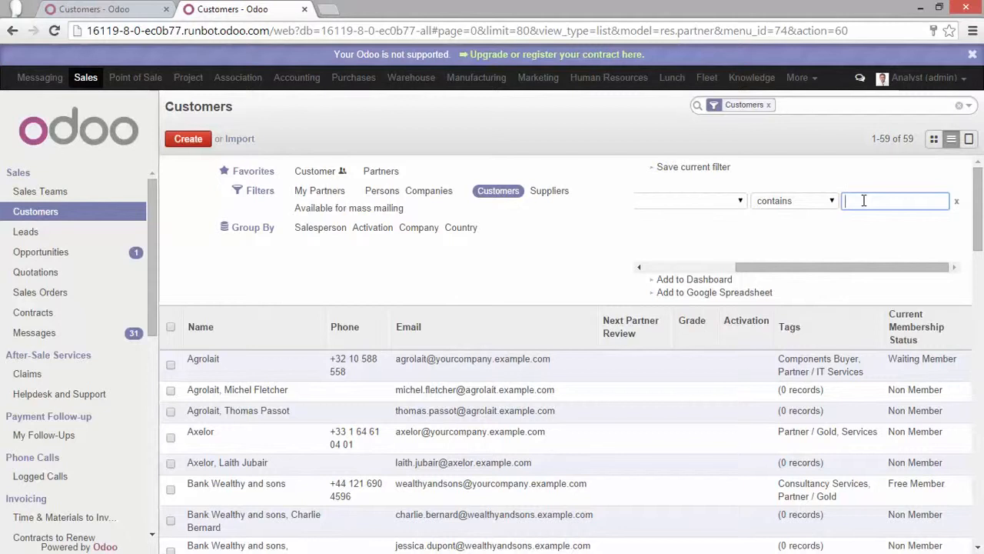
{"action": "type", "text": "Uni"}
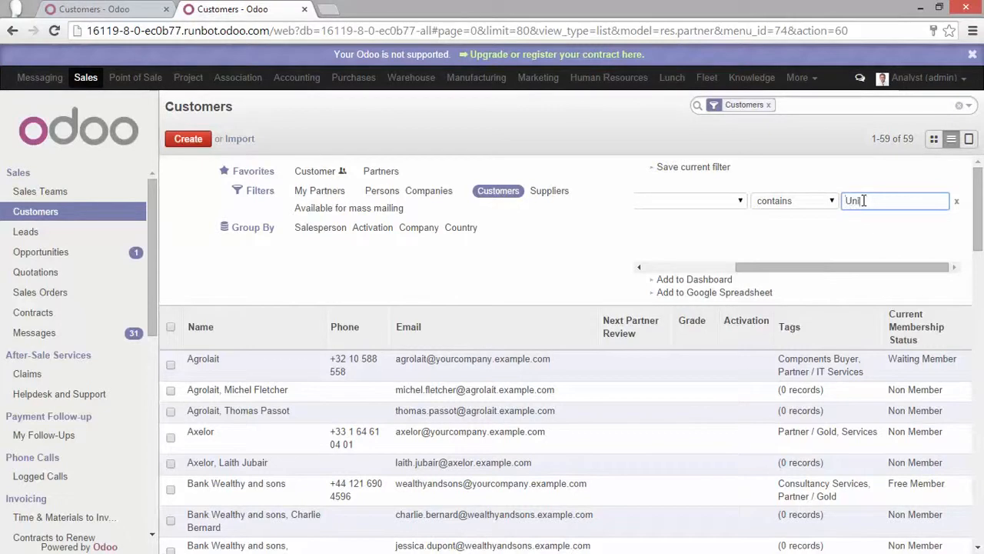
{"action": "type", "text": "United State"}
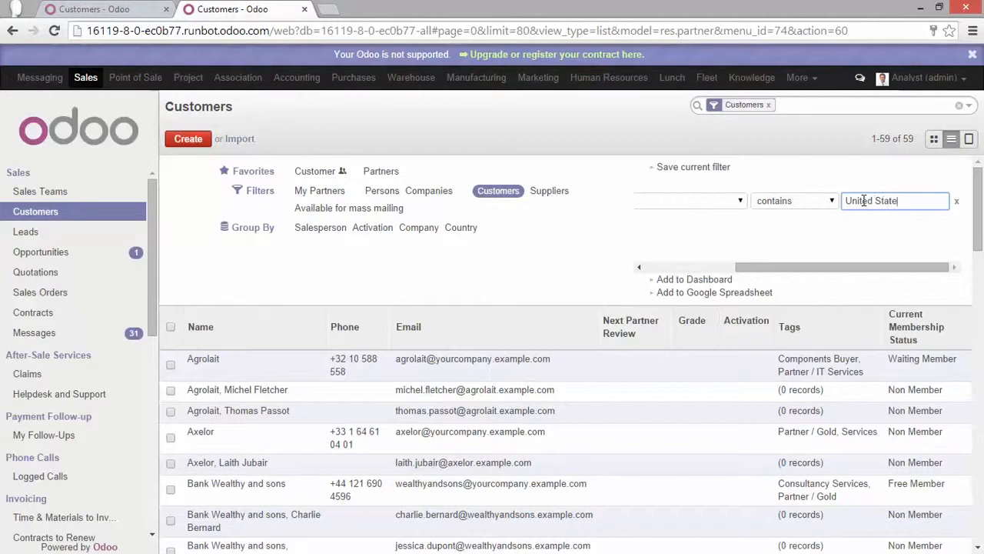
{"action": "type", "text": "s"}
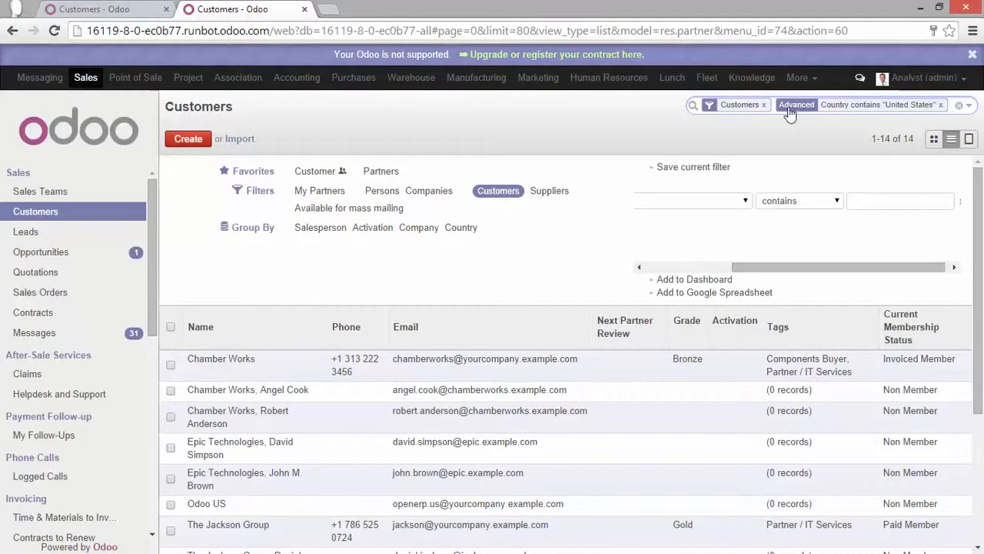
{"action": "mouse_move", "coordinate": [822, 107]}
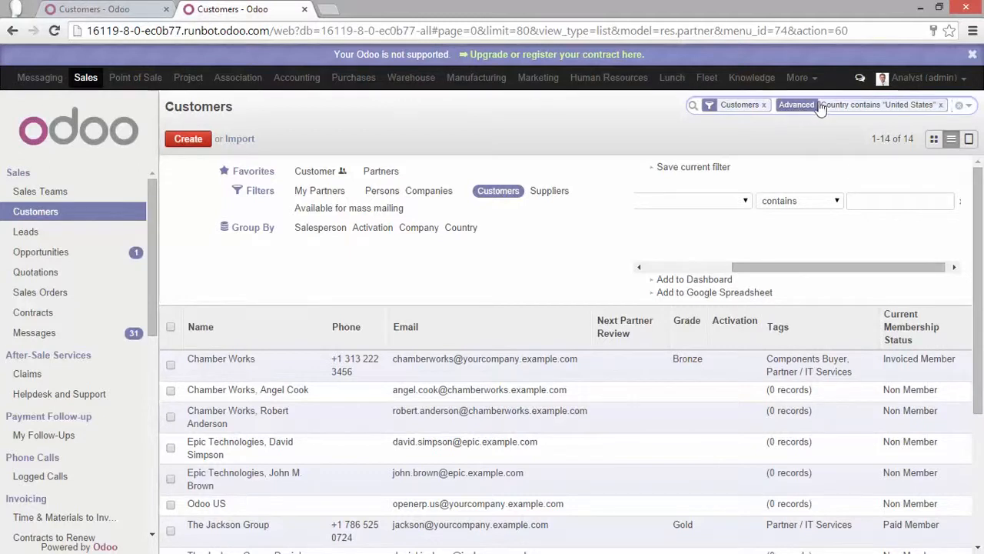
{"action": "mouse_move", "coordinate": [839, 141]}
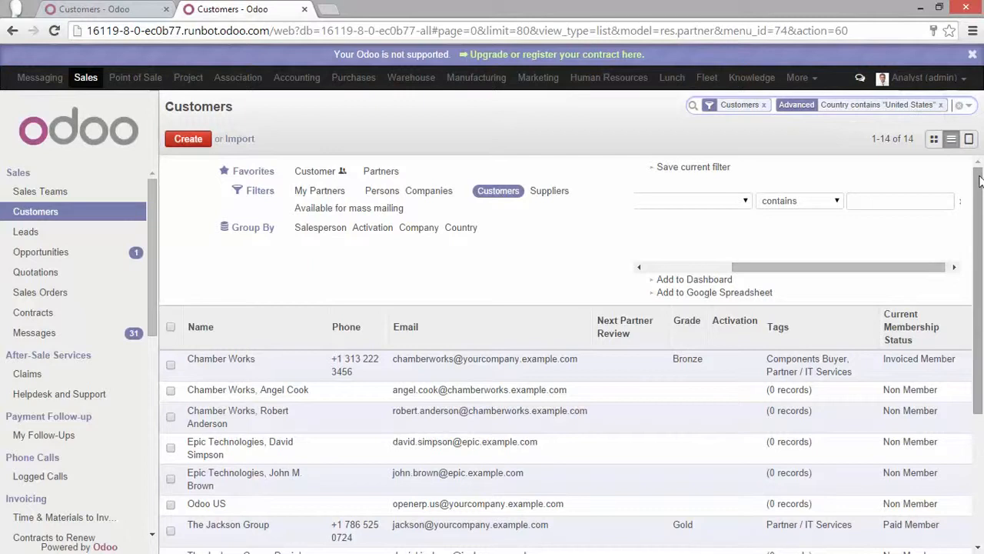
{"action": "scroll", "scroll_direction": "down", "scroll_amount": 3}
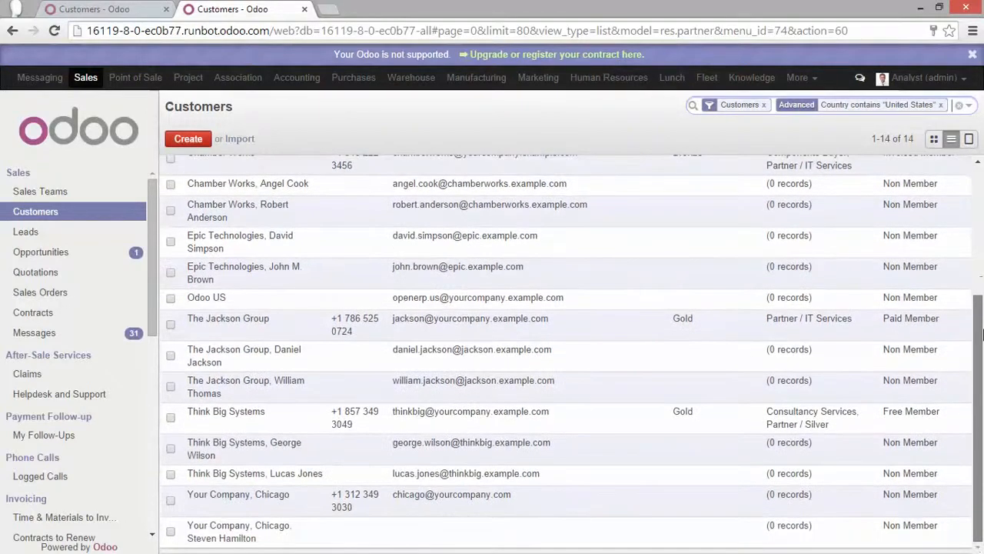
{"action": "left_click", "coordinate": [797, 104]}
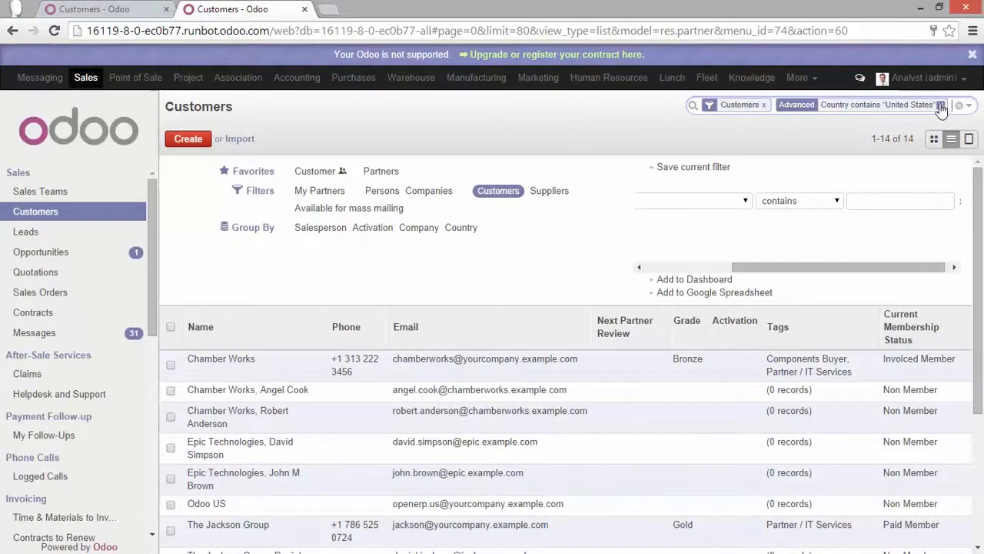
{"action": "mouse_move", "coordinate": [940, 108]}
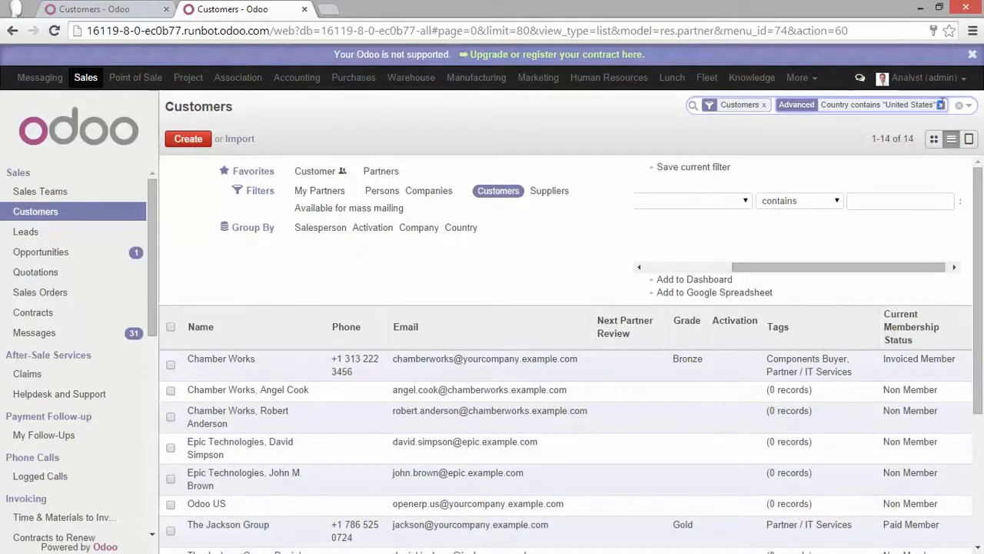
Remove the United States rule and draft an advanced condition City contains 'New York'.
{"action": "left_click", "coordinate": [941, 104]}
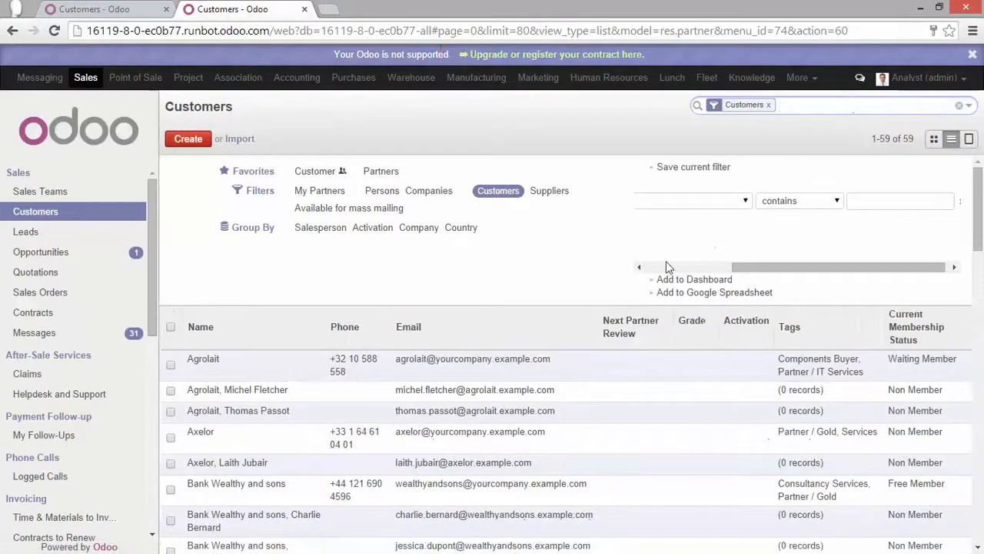
{"action": "left_click", "coordinate": [689, 200]}
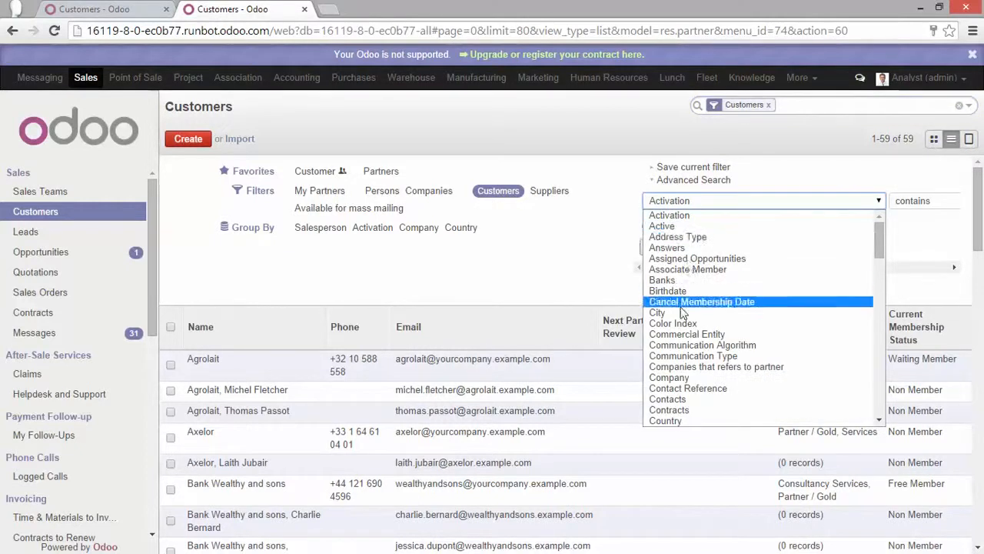
{"action": "left_click", "coordinate": [658, 312]}
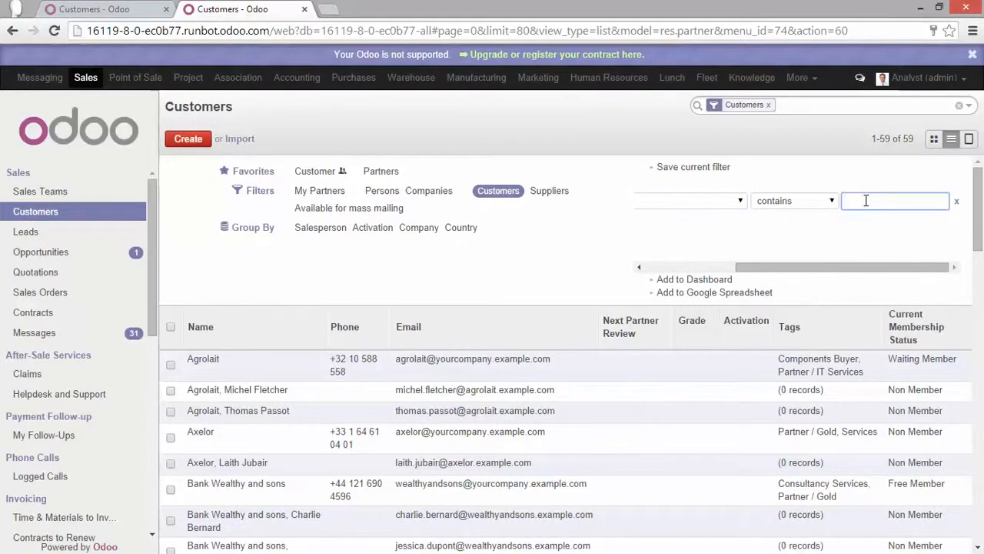
{"action": "type", "text": "N"}
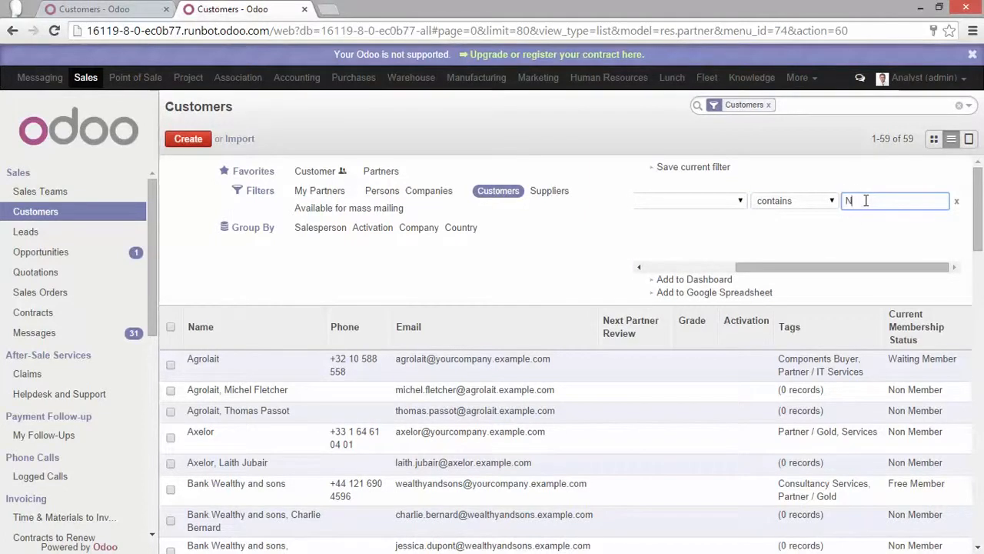
{"action": "type", "text": "ew York"}
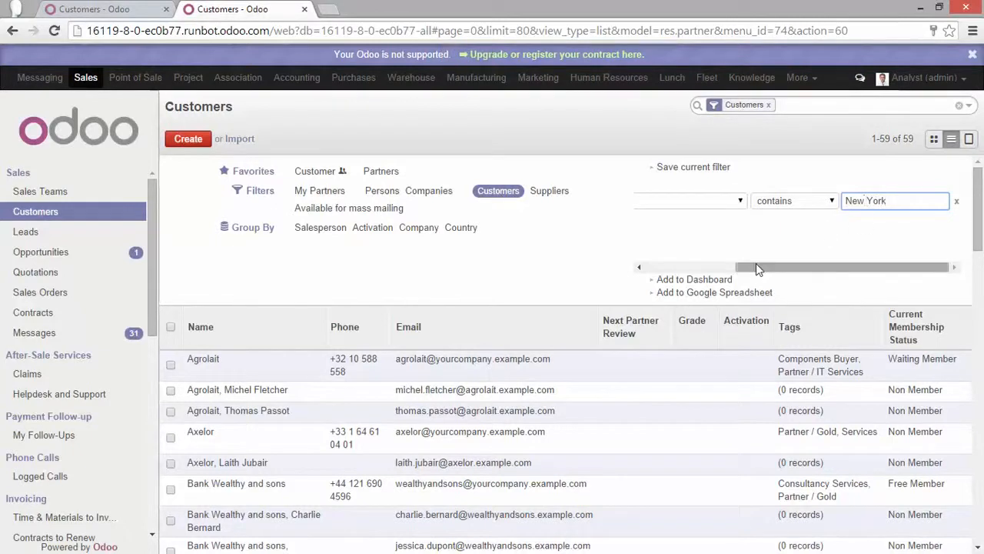
{"action": "left_click", "coordinate": [692, 178]}
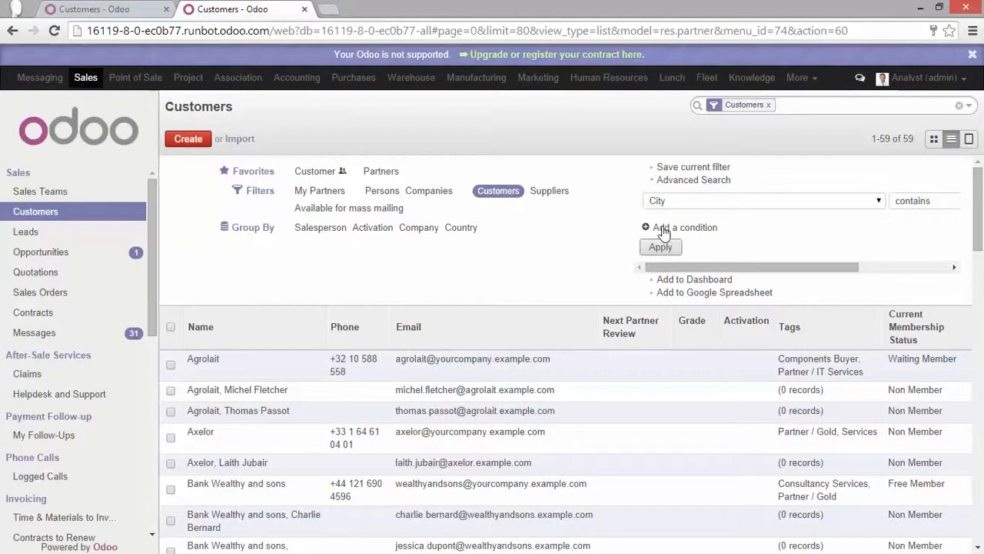
Add a second condition City contains 'Detroit' and apply, leaving 3 Chamber Works contacts.
{"action": "left_click", "coordinate": [684, 227]}
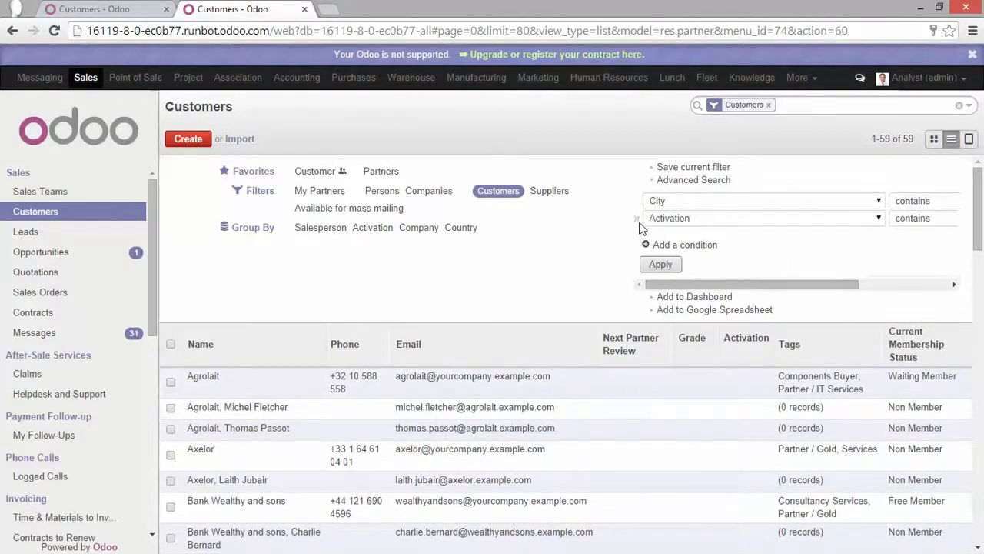
{"action": "mouse_move", "coordinate": [637, 228]}
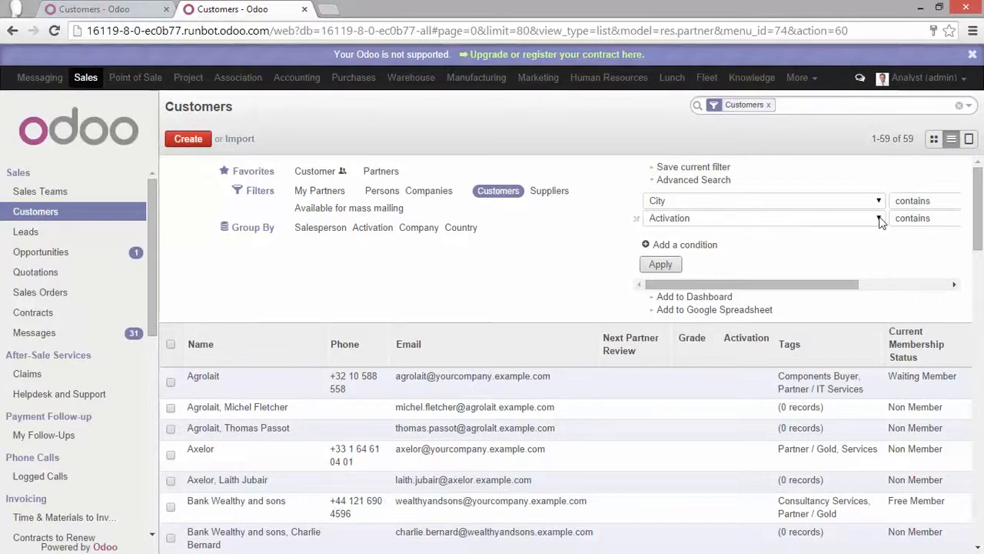
{"action": "left_click", "coordinate": [877, 218]}
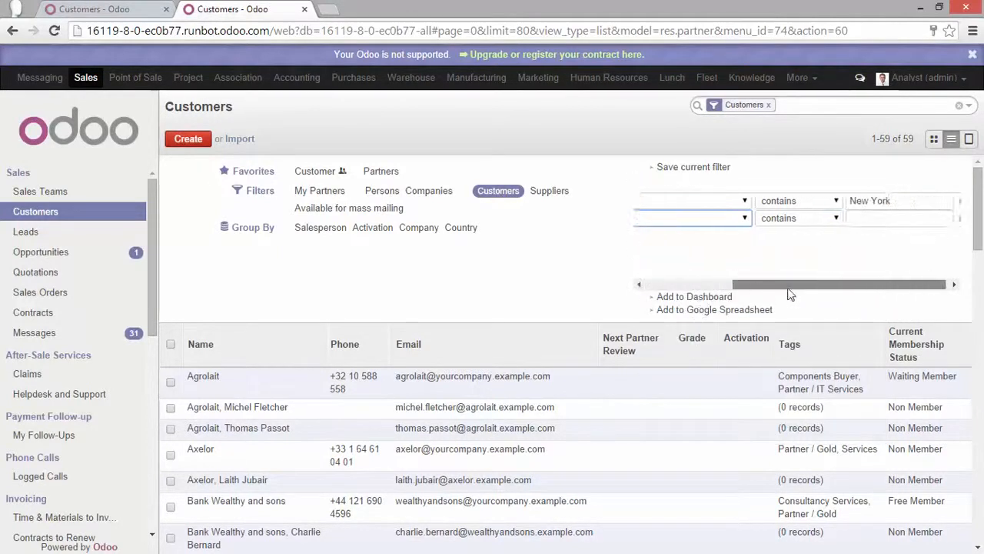
{"action": "left_click", "coordinate": [895, 218]}
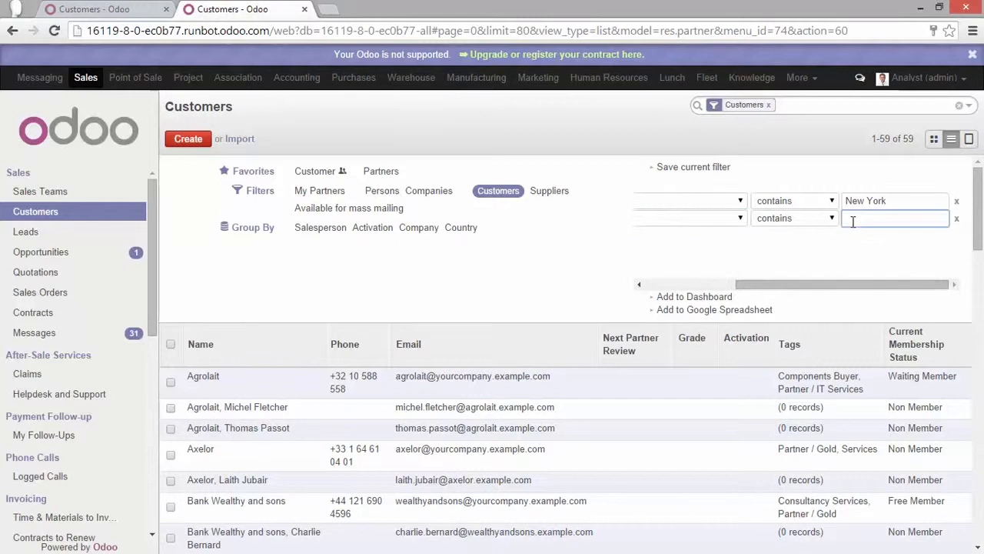
{"action": "type", "text": "Detroit"}
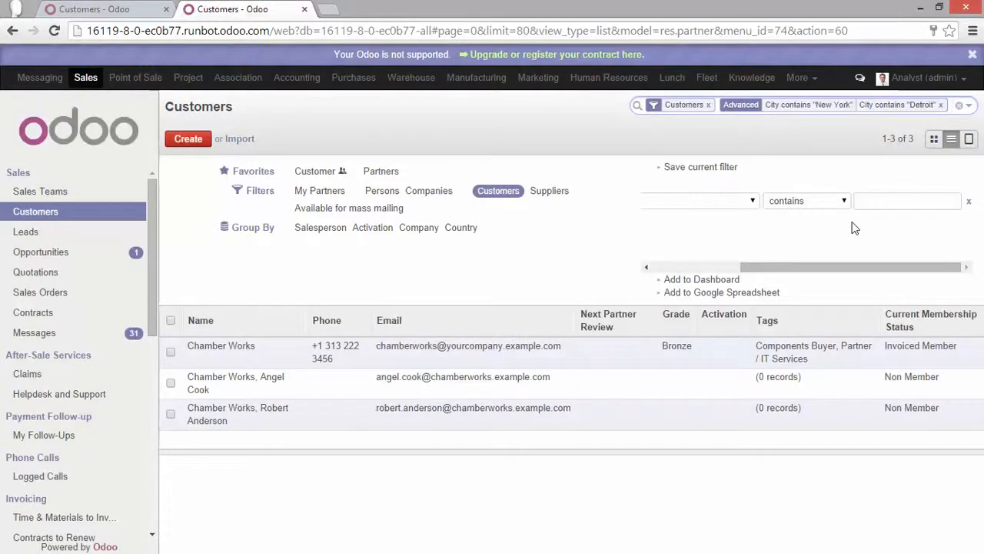
{"action": "mouse_move", "coordinate": [649, 445]}
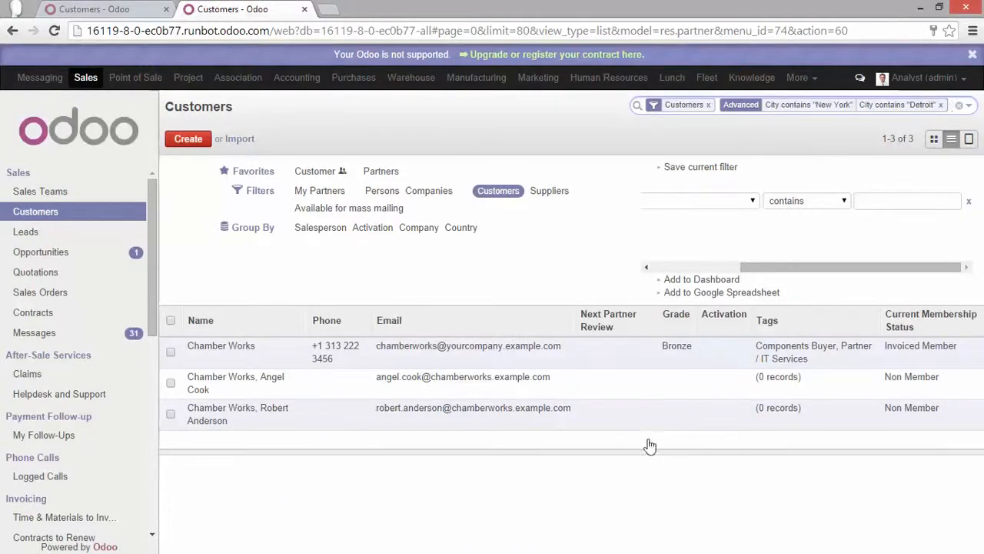
{"action": "mouse_move", "coordinate": [498, 352]}
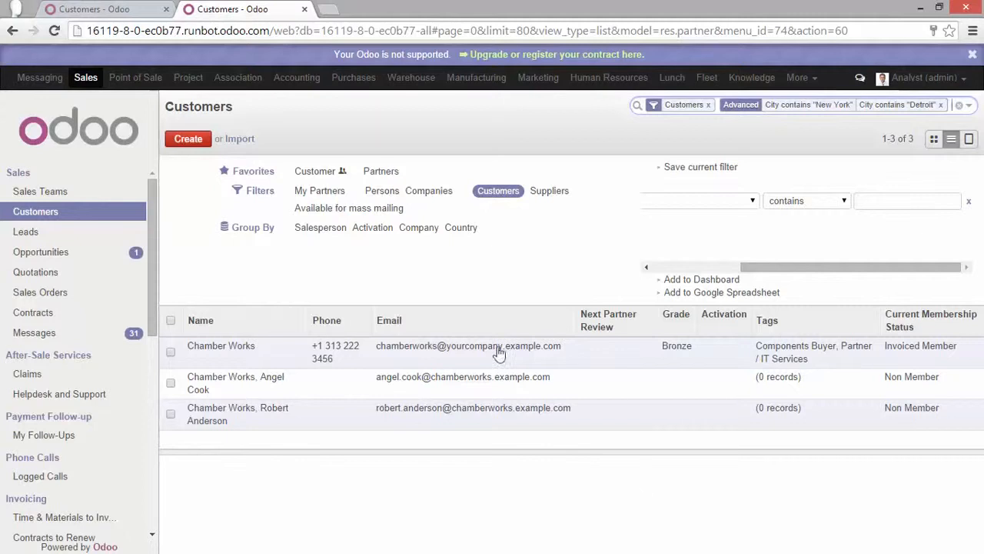
{"action": "mouse_move", "coordinate": [808, 188]}
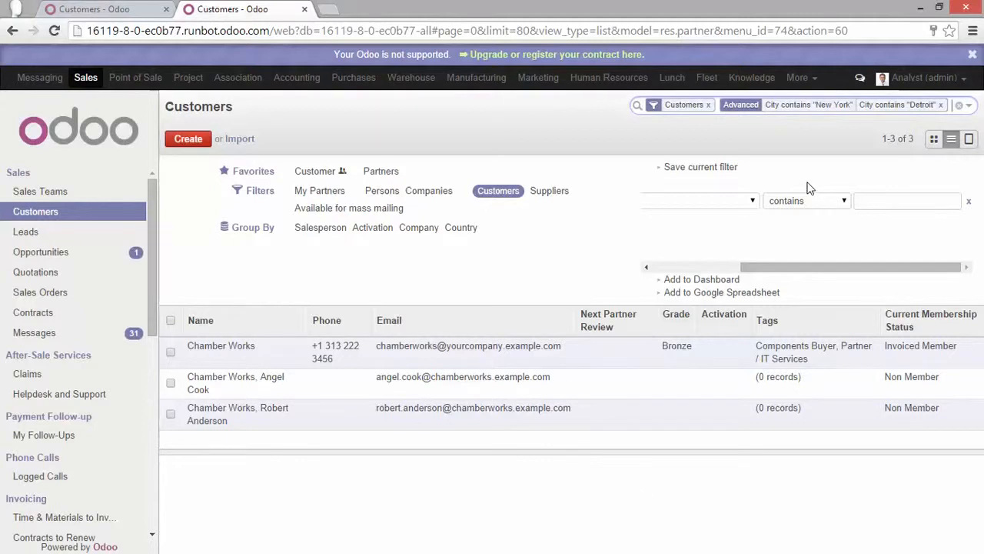
{"action": "mouse_move", "coordinate": [924, 144]}
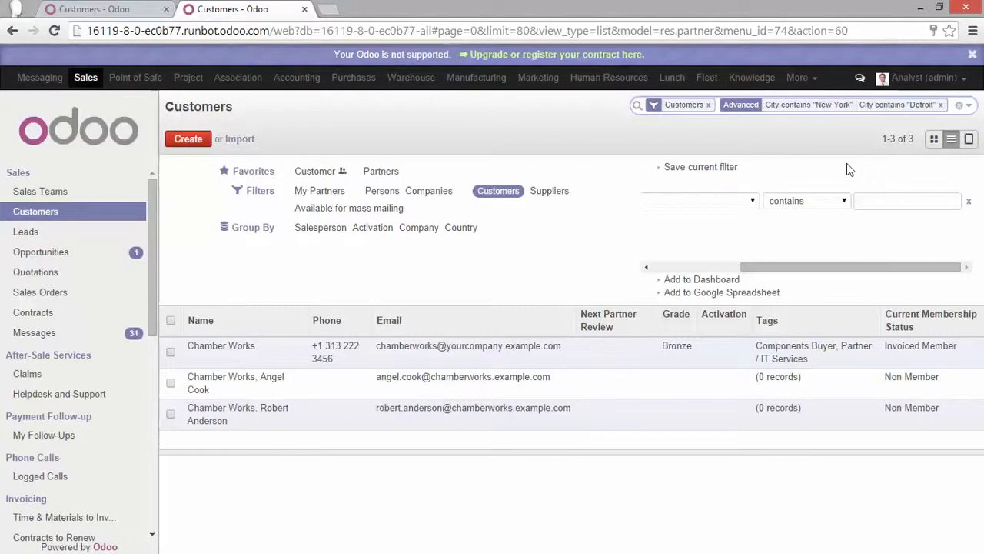
{"action": "mouse_move", "coordinate": [777, 157]}
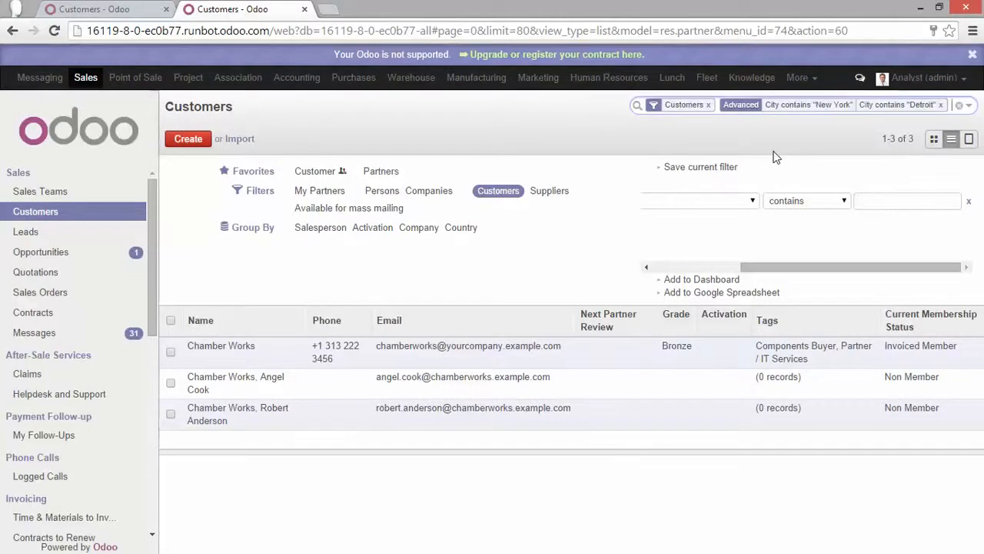
{"action": "mouse_move", "coordinate": [687, 270]}
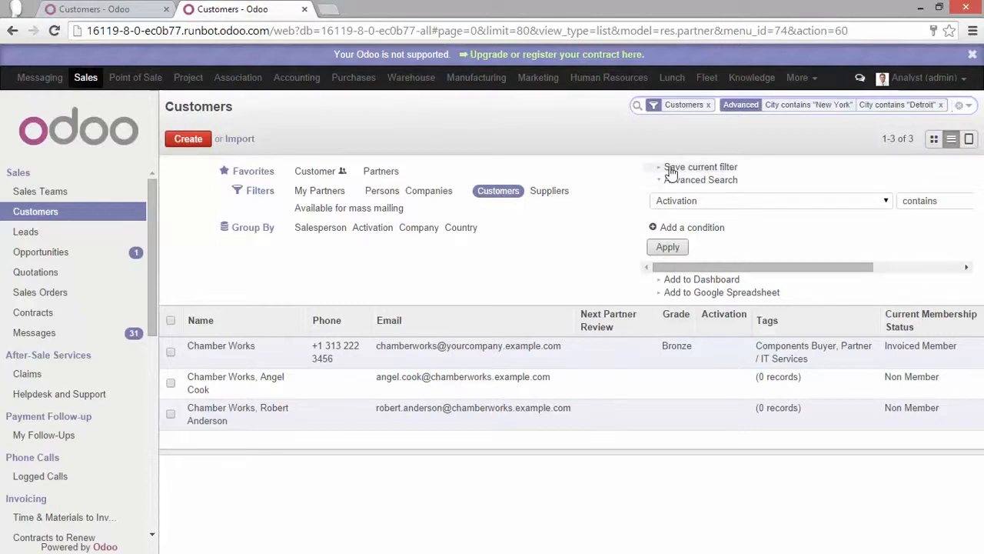
Save the search as a favorite 'Clients from NY and Detroit' shared with all users.
{"action": "left_click", "coordinate": [700, 166]}
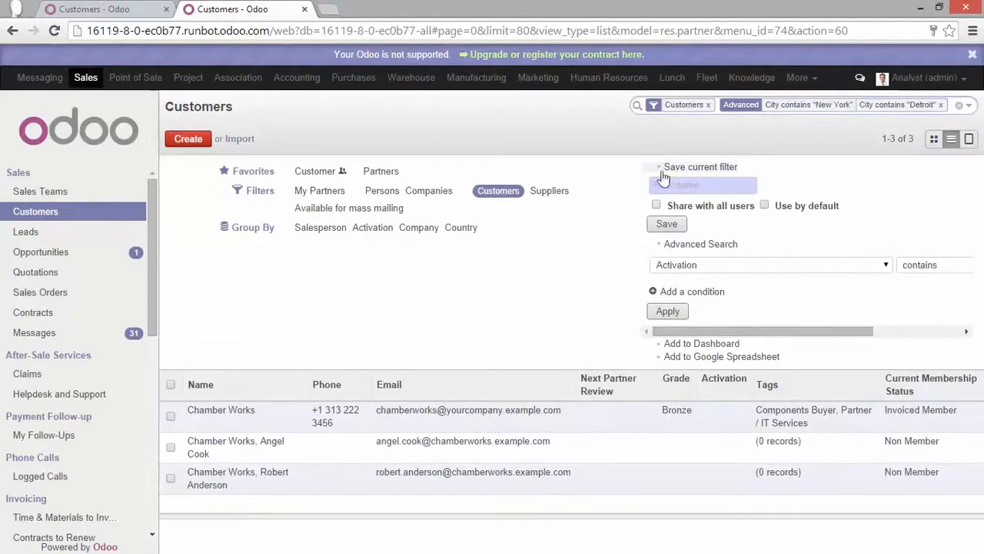
{"action": "left_click", "coordinate": [701, 185]}
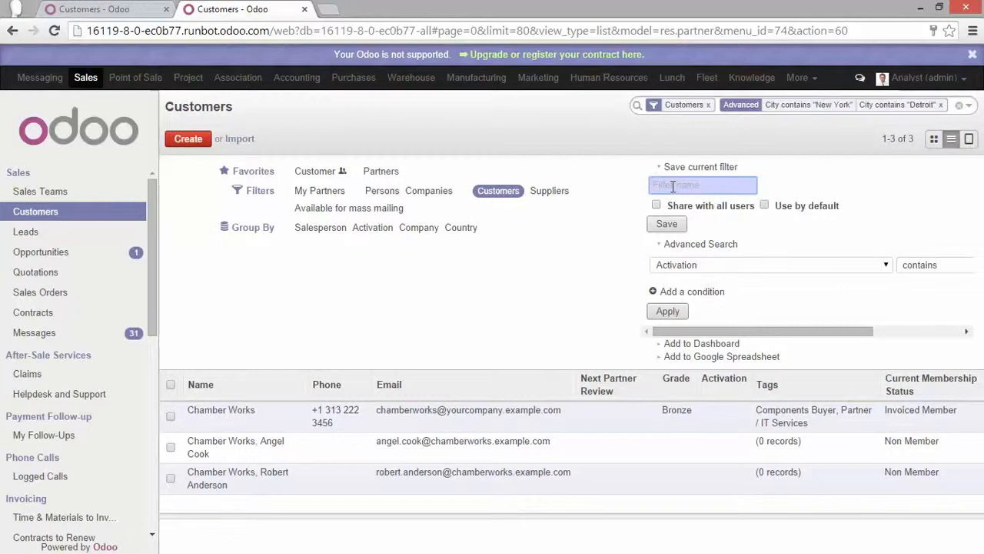
{"action": "type", "text": "Clients"}
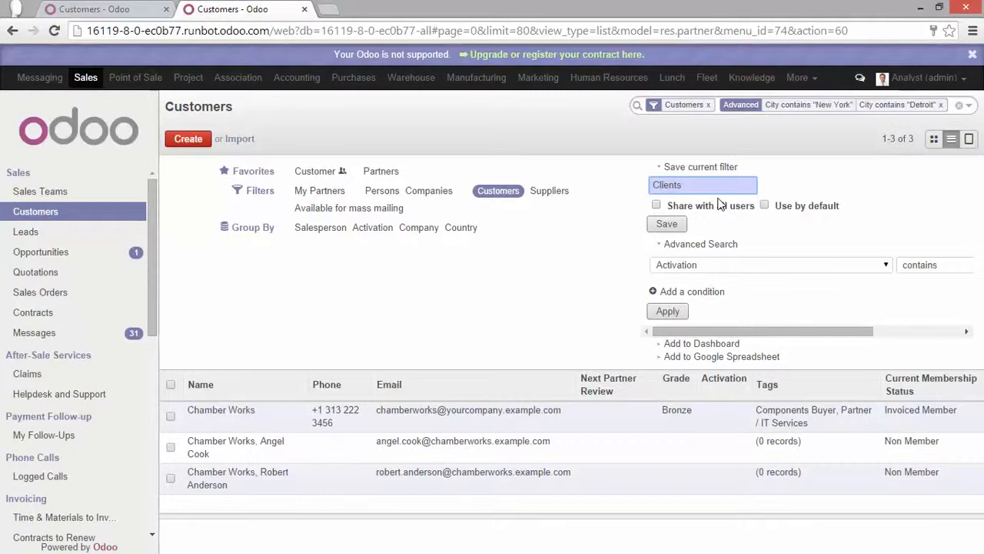
{"action": "type", "text": "from NY"}
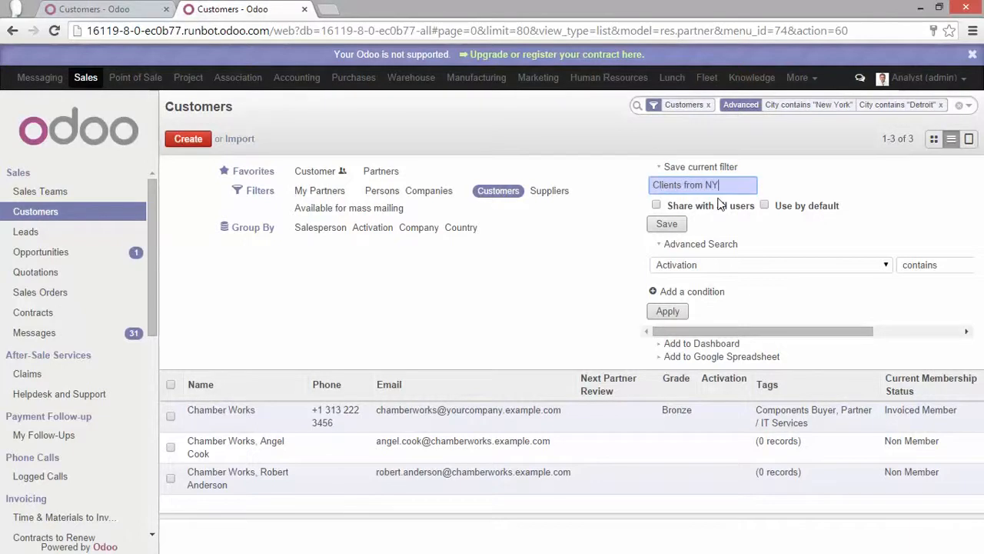
{"action": "type", "text": "and Detroit"}
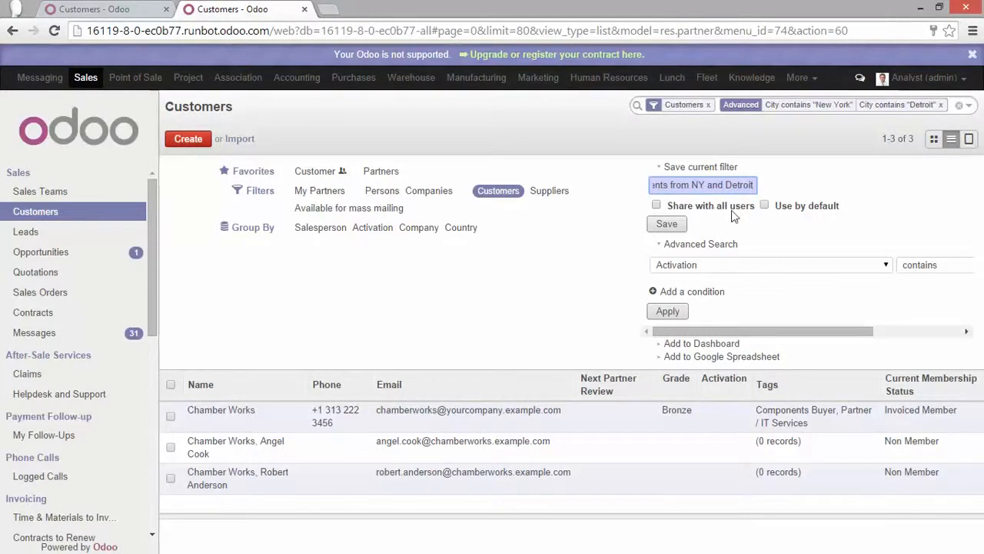
{"action": "mouse_move", "coordinate": [796, 212]}
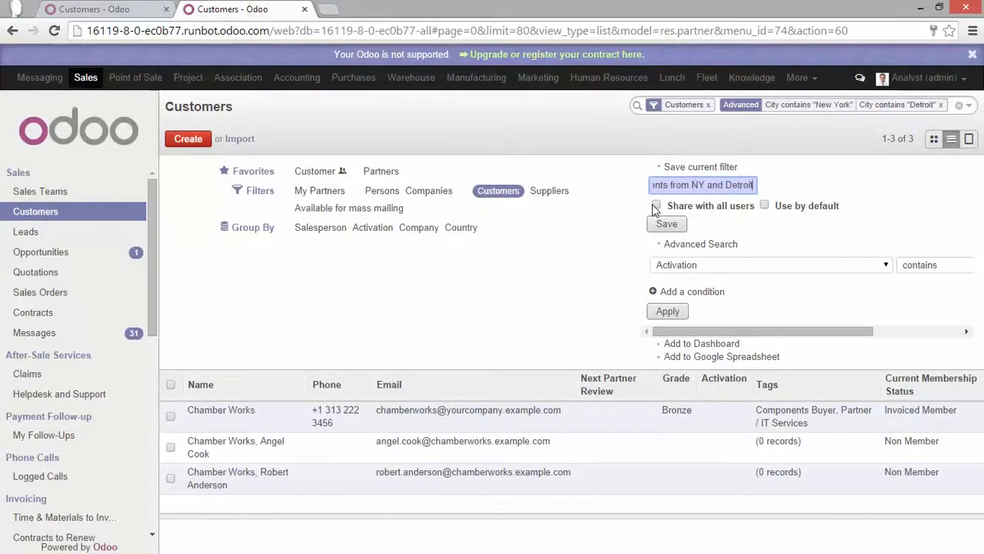
{"action": "left_click", "coordinate": [656, 206]}
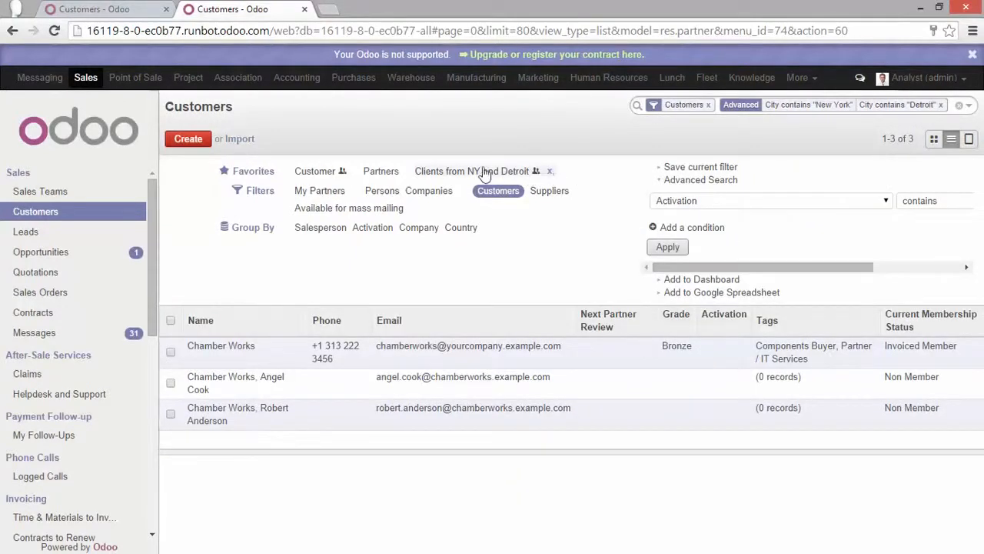
{"action": "mouse_move", "coordinate": [495, 170]}
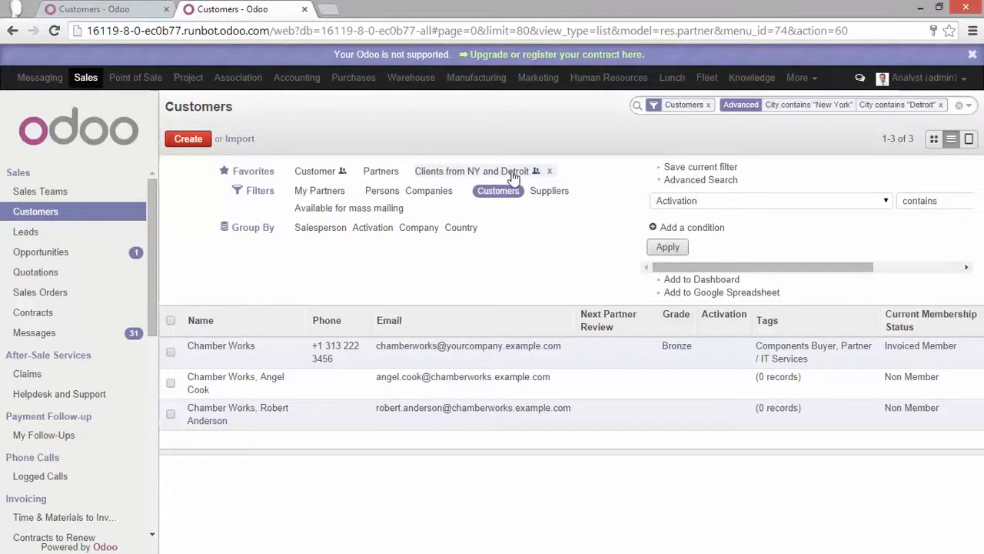
{"action": "mouse_move", "coordinate": [510, 177]}
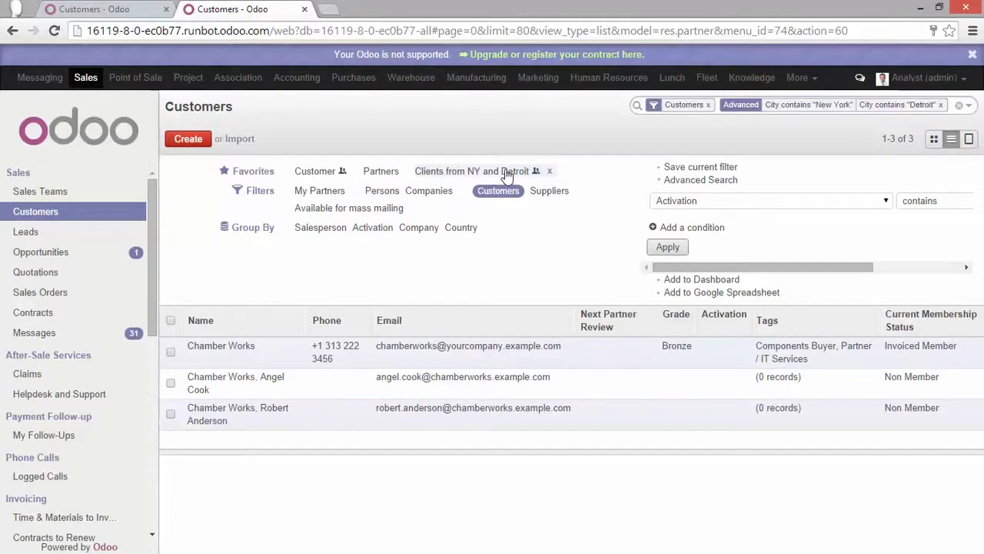
{"action": "mouse_move", "coordinate": [538, 170]}
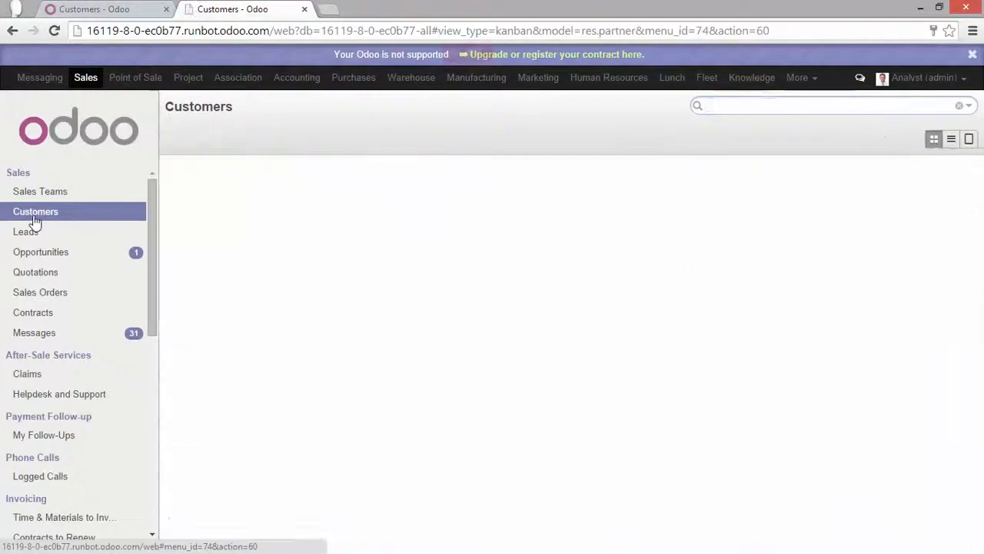
Reload Customers, apply the 'Clients from NY and Detroit' favorite, then clear it to show everyone.
{"action": "left_click", "coordinate": [36, 212]}
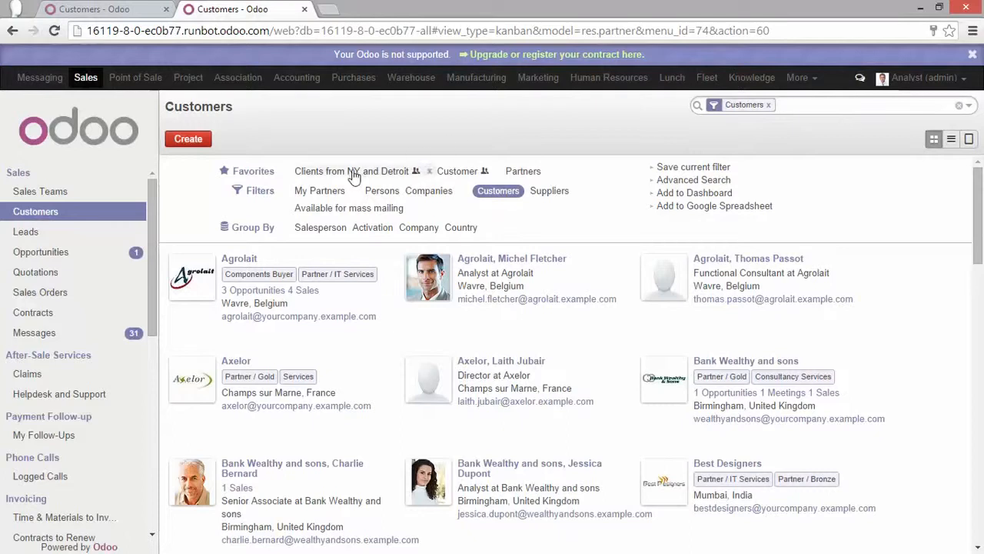
{"action": "left_click", "coordinate": [351, 171]}
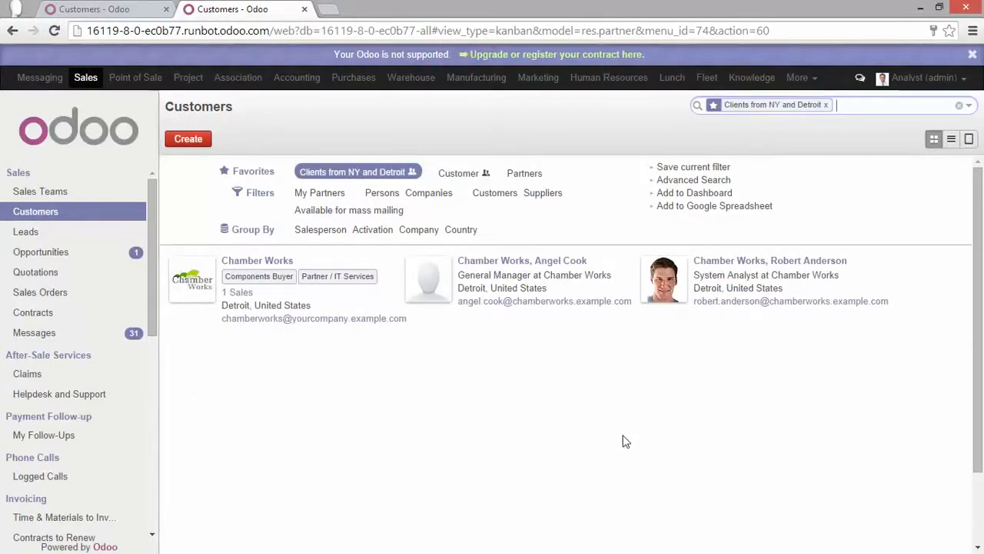
{"action": "mouse_move", "coordinate": [624, 428]}
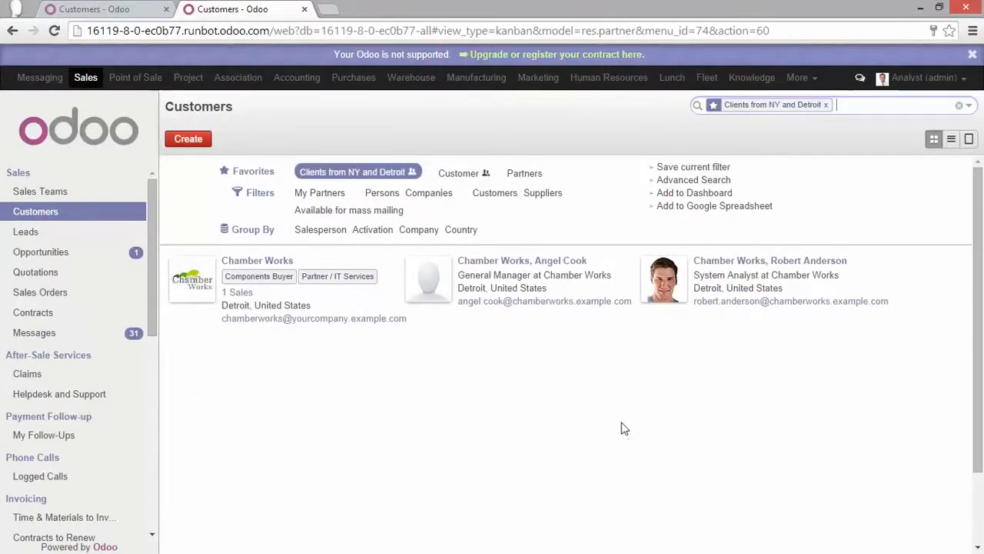
{"action": "mouse_move", "coordinate": [905, 302]}
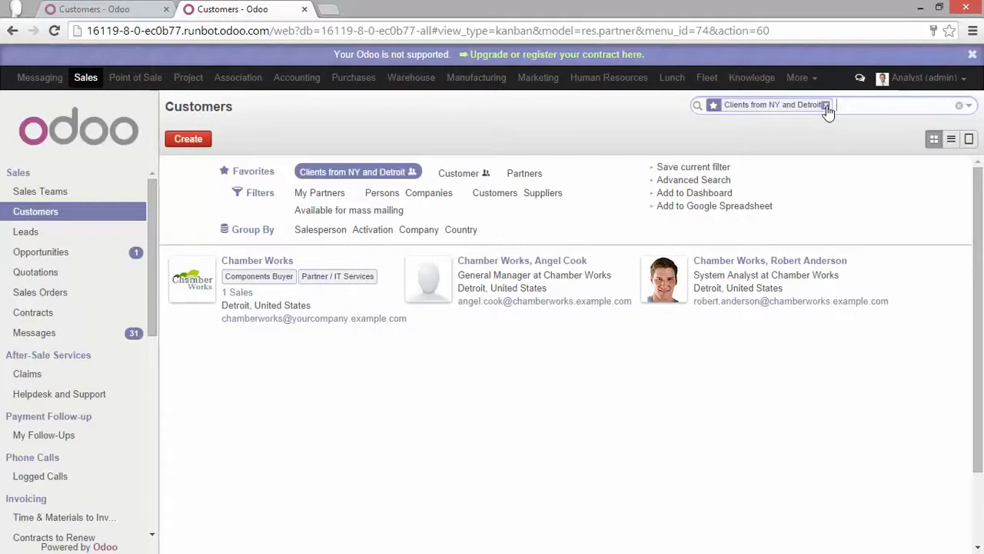
{"action": "left_click", "coordinate": [825, 105]}
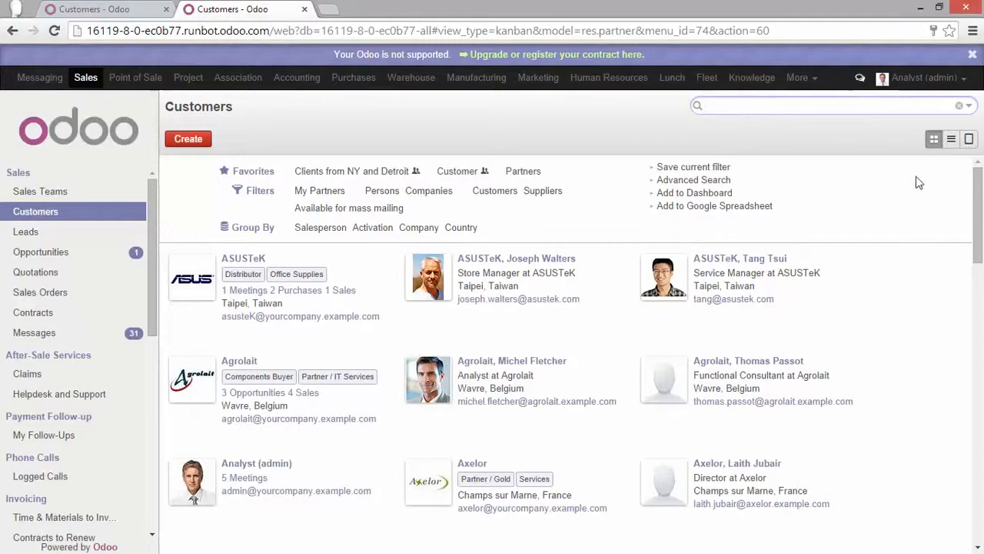
{"action": "mouse_move", "coordinate": [951, 138]}
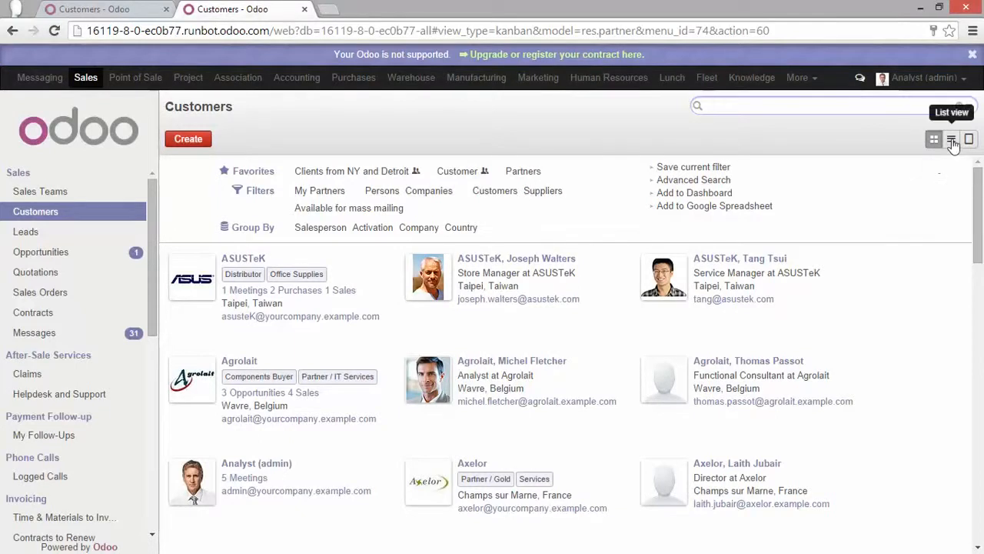
Show all 88 contacts as a list with the filter and grouping options open.
{"action": "left_click", "coordinate": [952, 138]}
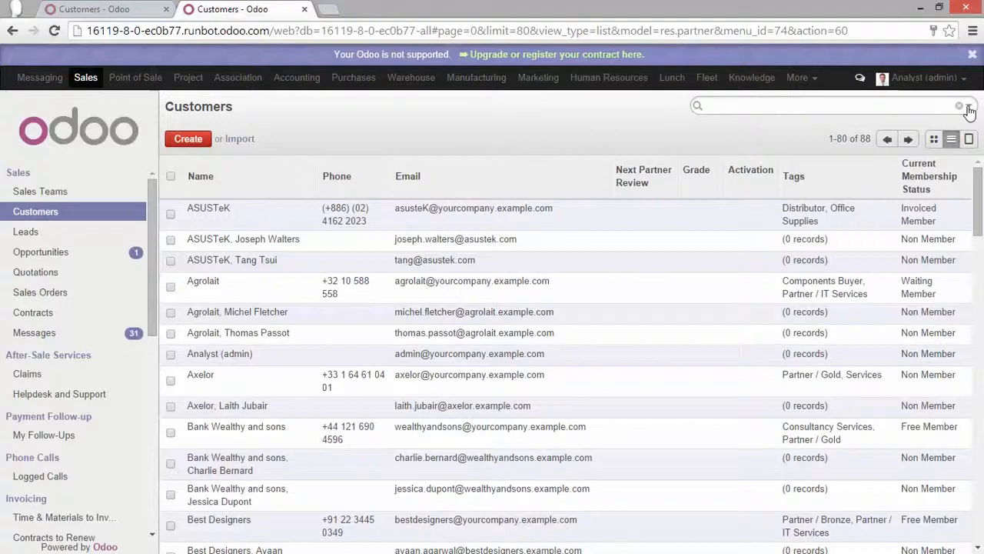
{"action": "left_click", "coordinate": [969, 105]}
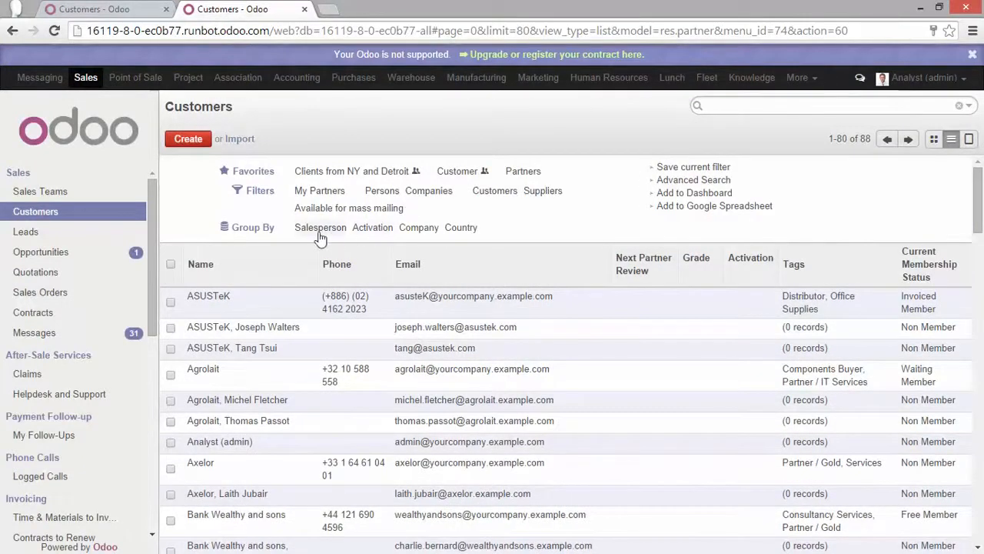
{"action": "mouse_move", "coordinate": [459, 231]}
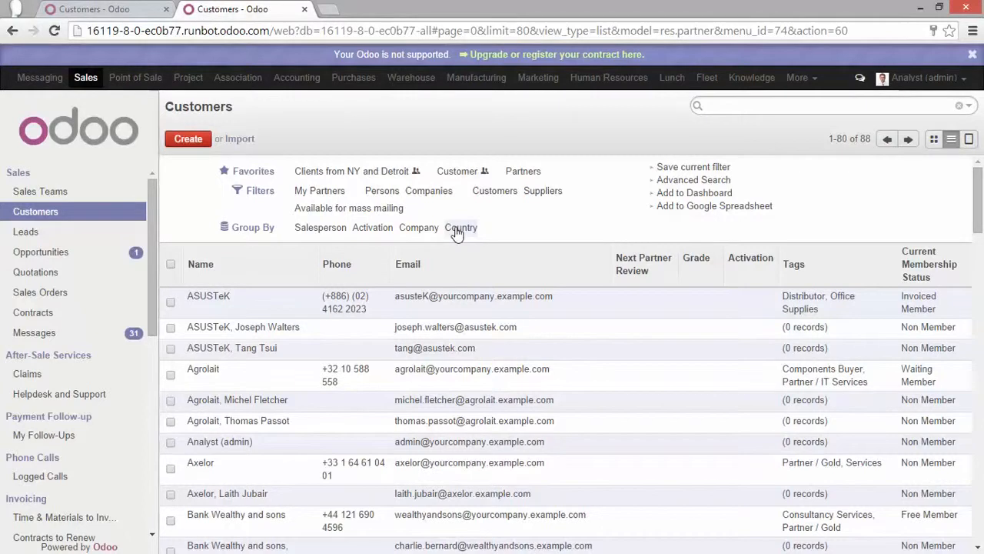
{"action": "left_click", "coordinate": [461, 228]}
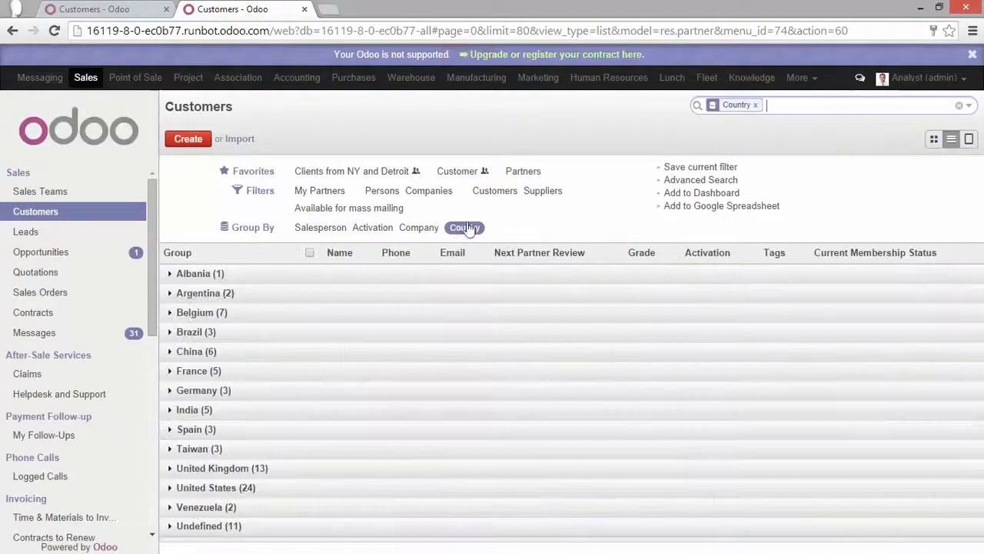
{"action": "mouse_move", "coordinate": [498, 219]}
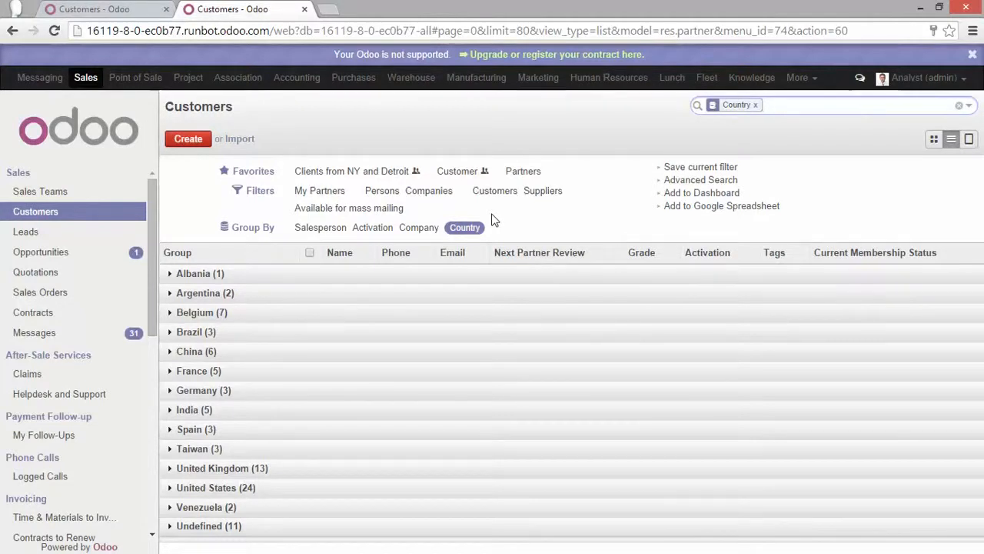
{"action": "mouse_move", "coordinate": [489, 307]}
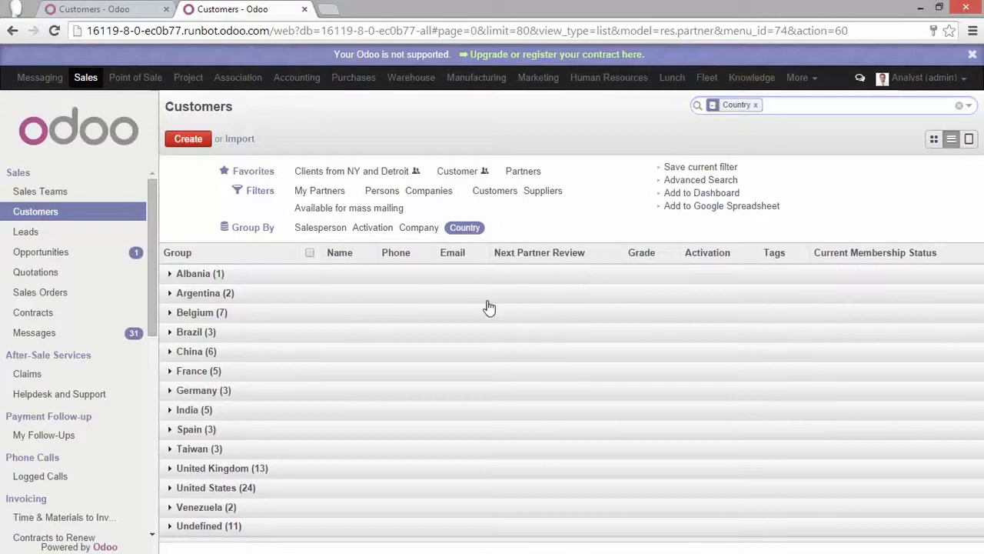
{"action": "mouse_move", "coordinate": [477, 308]}
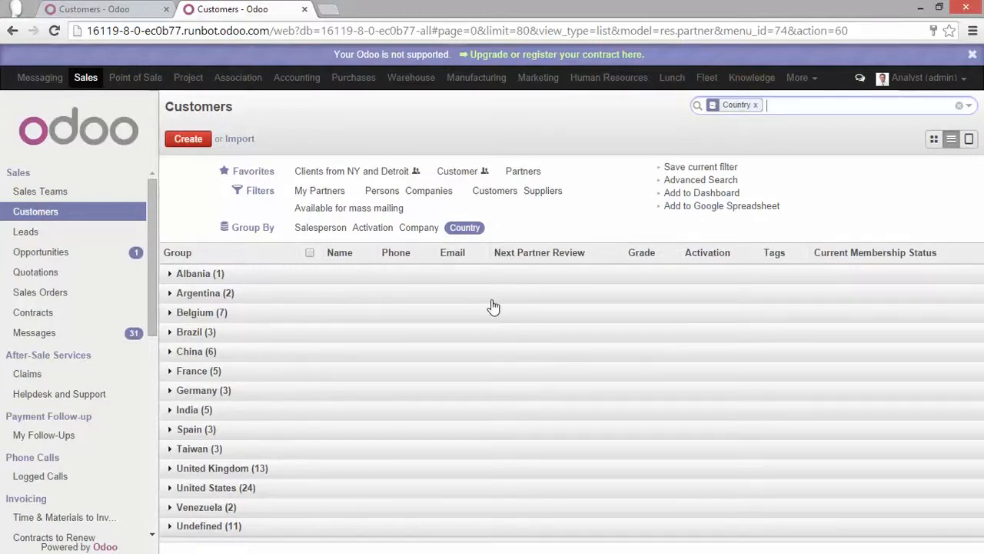
{"action": "mouse_move", "coordinate": [375, 397]}
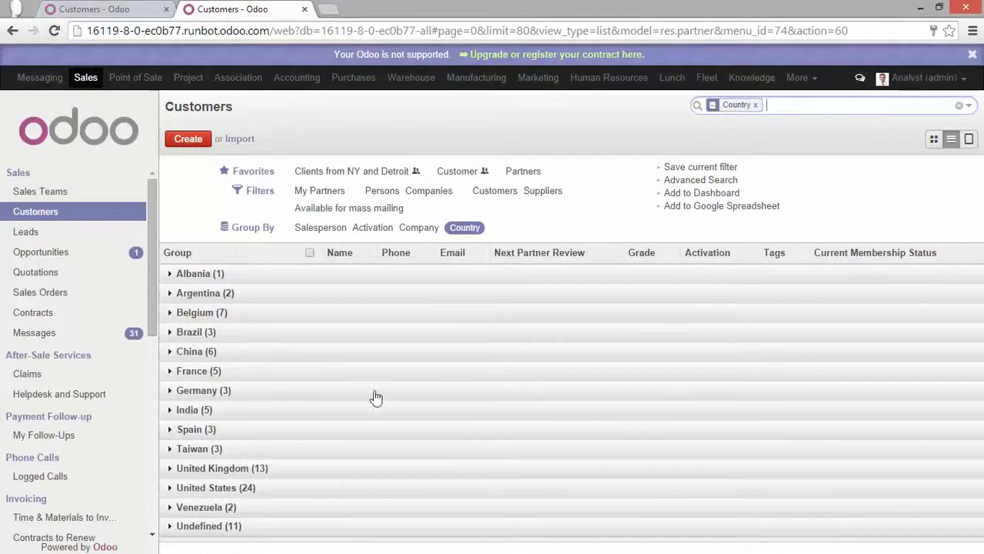
{"action": "mouse_move", "coordinate": [223, 495]}
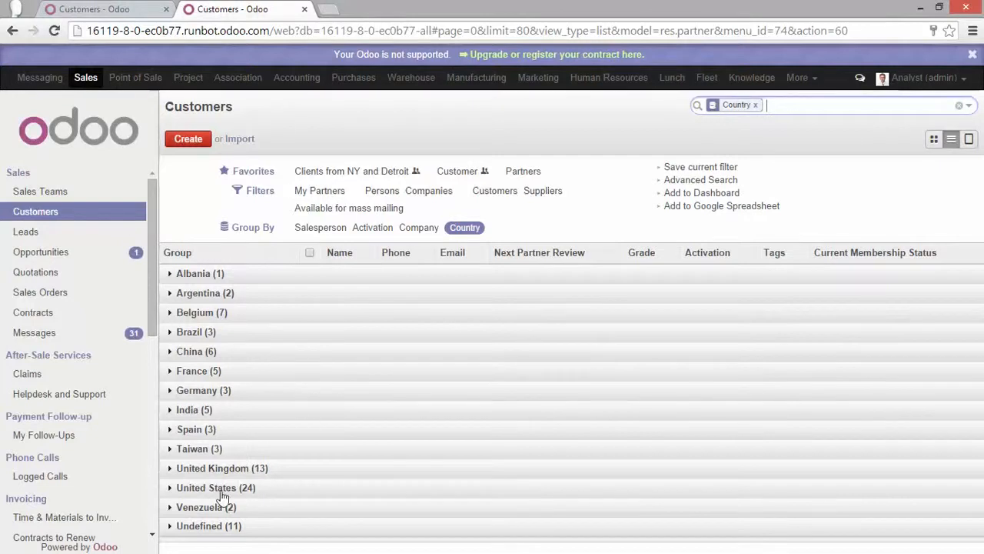
{"action": "mouse_move", "coordinate": [248, 495]}
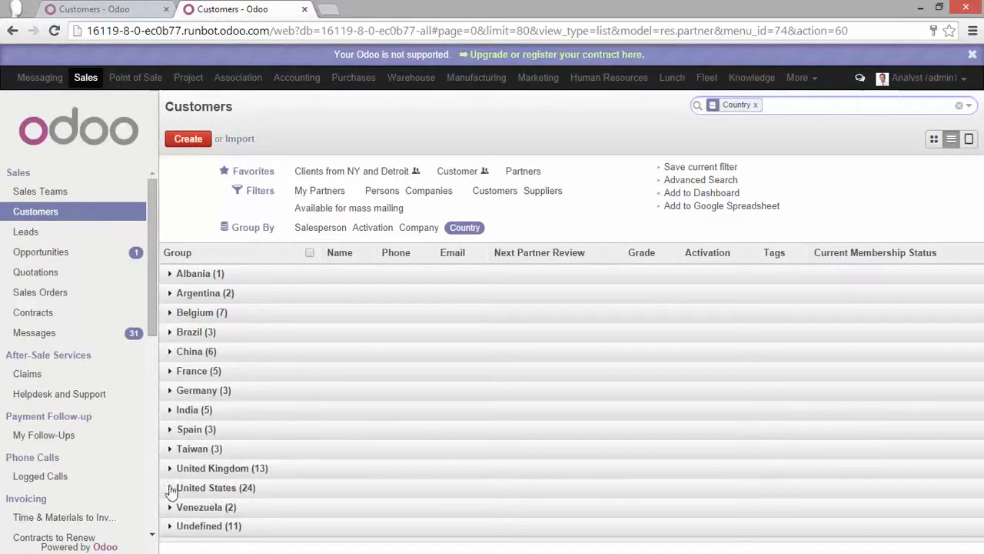
{"action": "left_click", "coordinate": [215, 487]}
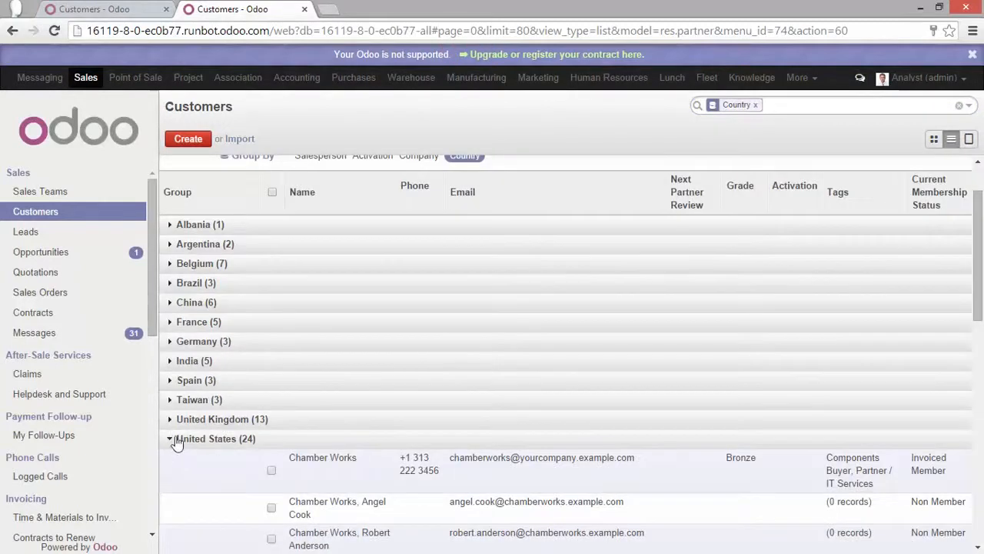
{"action": "scroll", "scroll_direction": "down", "scroll_amount": 3}
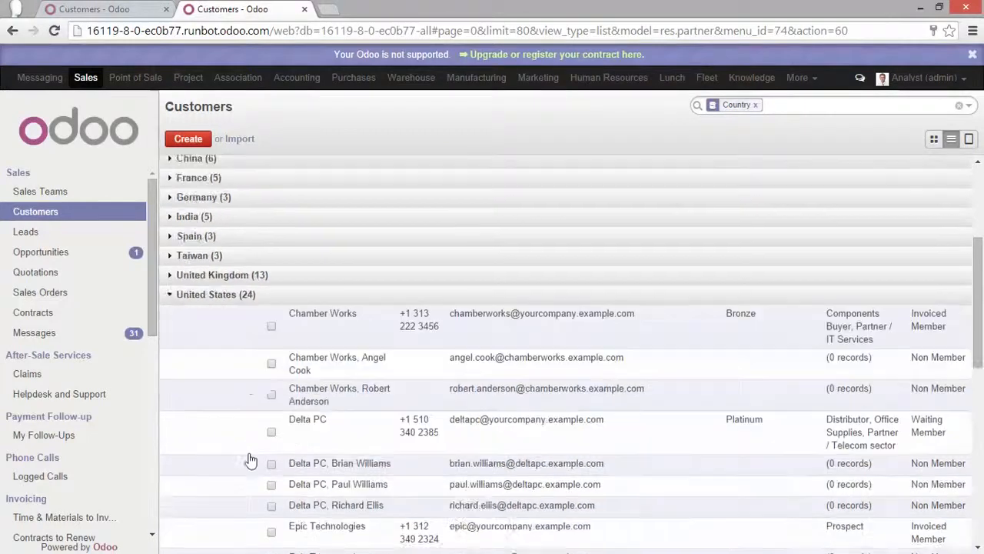
{"action": "scroll", "scroll_direction": "down", "scroll_amount": 3}
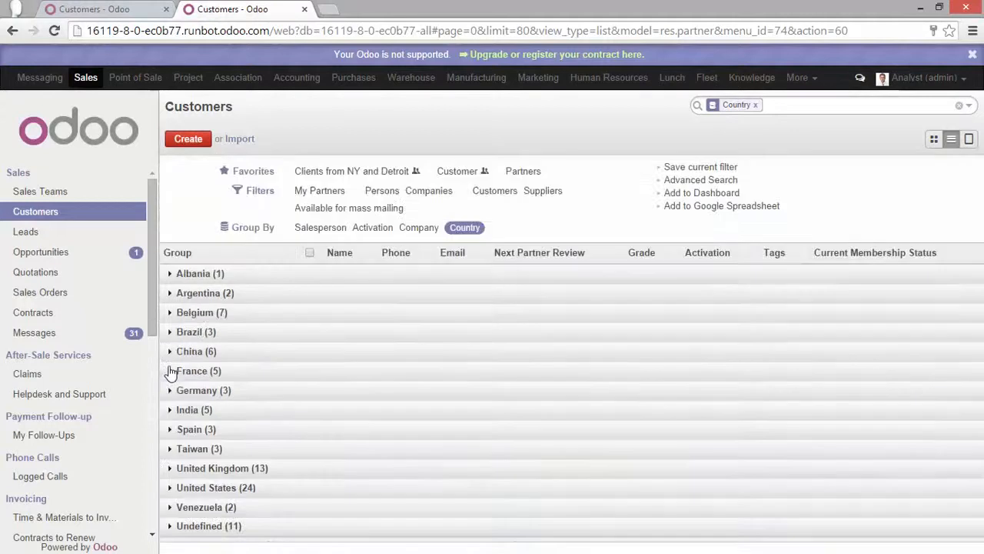
{"action": "mouse_move", "coordinate": [652, 216]}
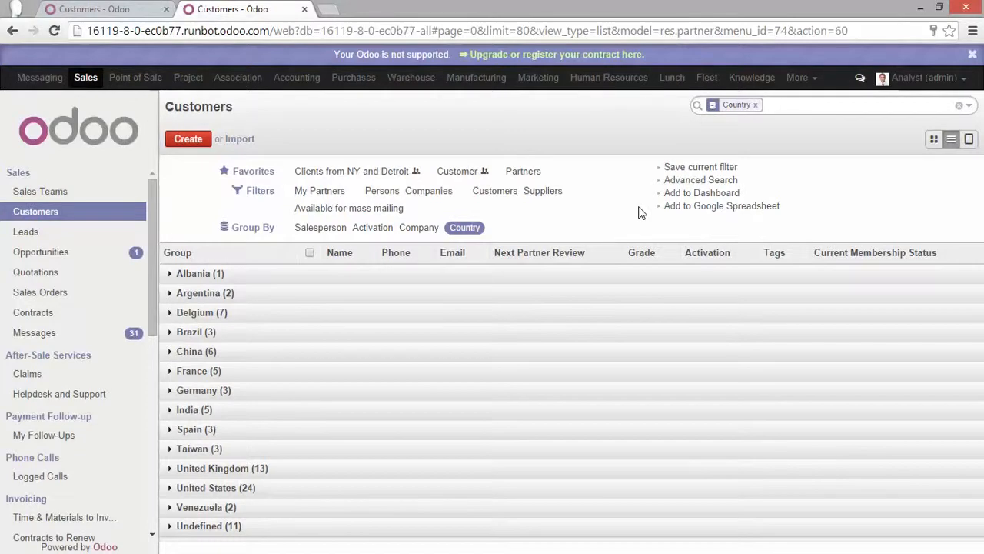
{"action": "mouse_move", "coordinate": [628, 176]}
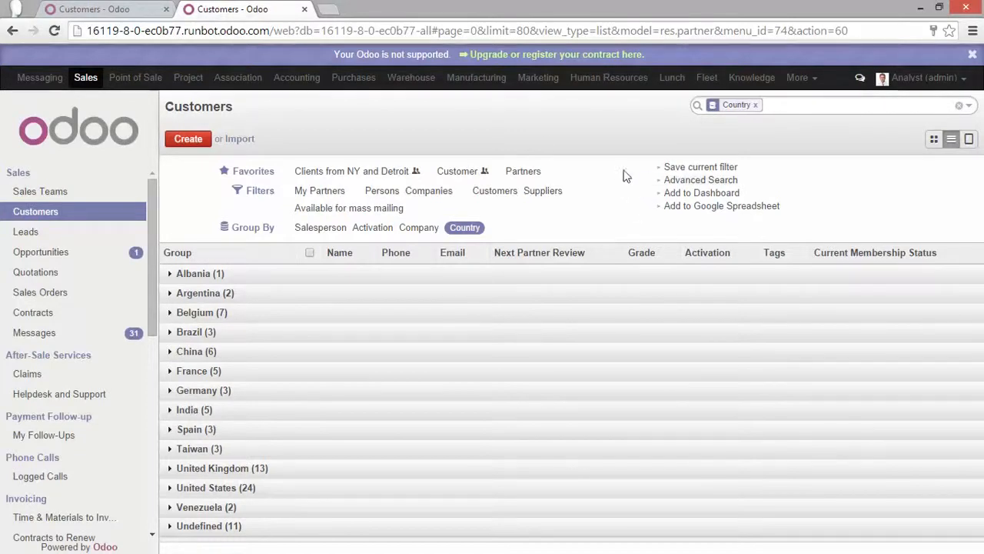
{"action": "mouse_move", "coordinate": [429, 191]}
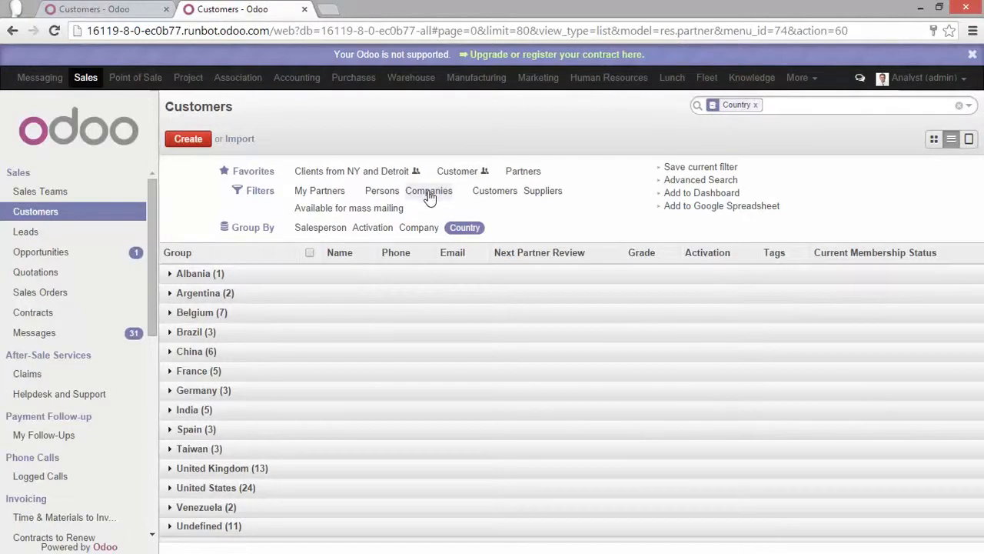
Apply the Companies filter so the country groups list only companies, United States at 10.
{"action": "left_click", "coordinate": [429, 191]}
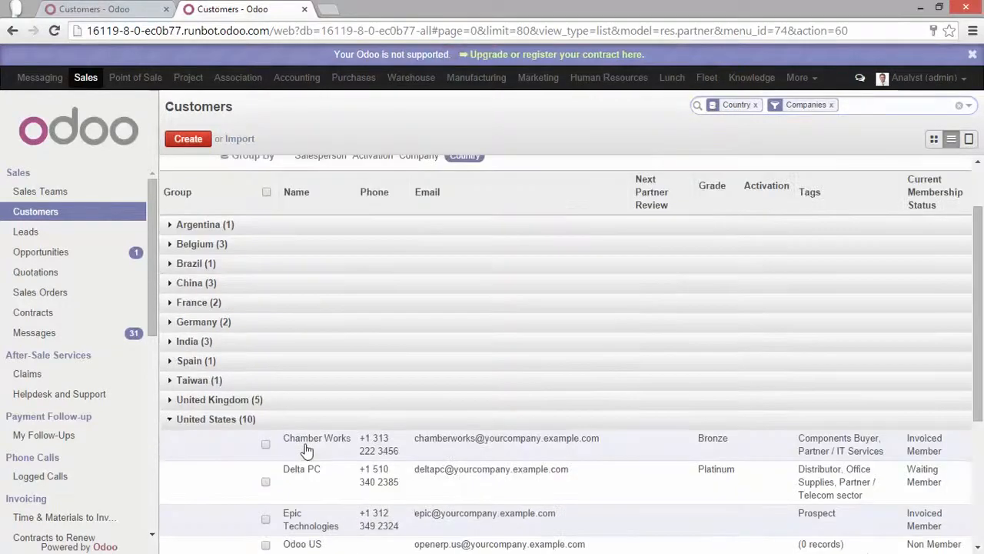
{"action": "scroll", "scroll_direction": "down", "scroll_amount": 3}
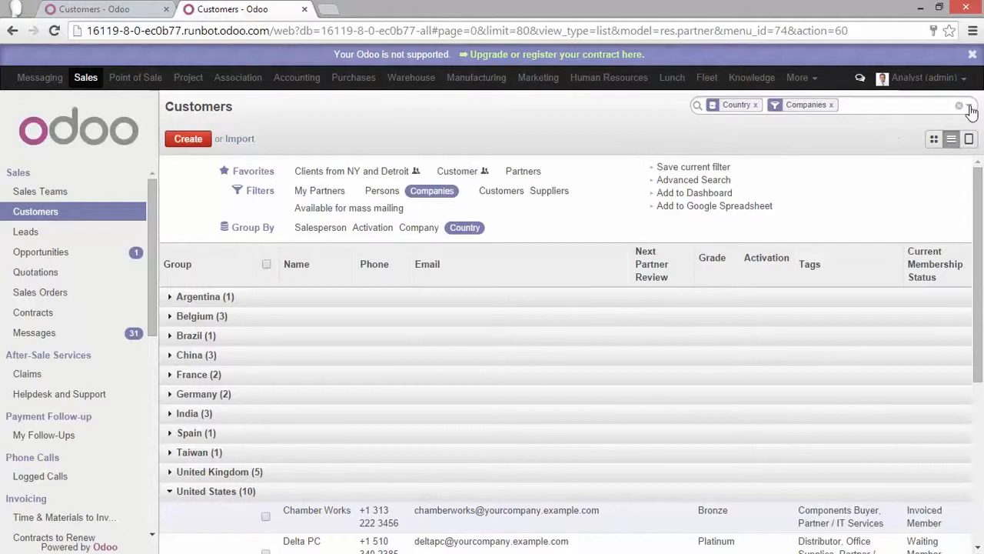
{"action": "mouse_move", "coordinate": [972, 111]}
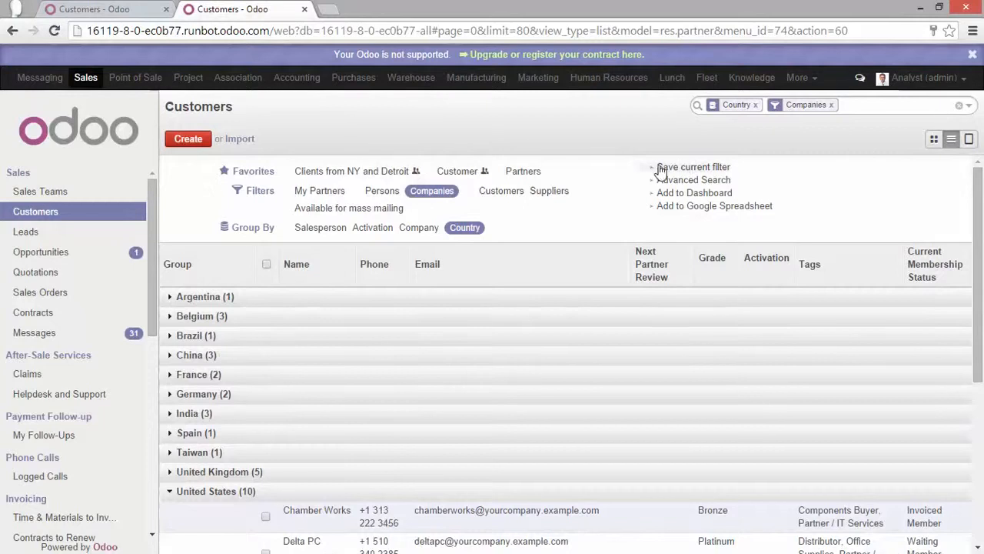
Start saving the current search as a favorite and remove the Companies filter, United States back at 24.
{"action": "left_click", "coordinate": [692, 166]}
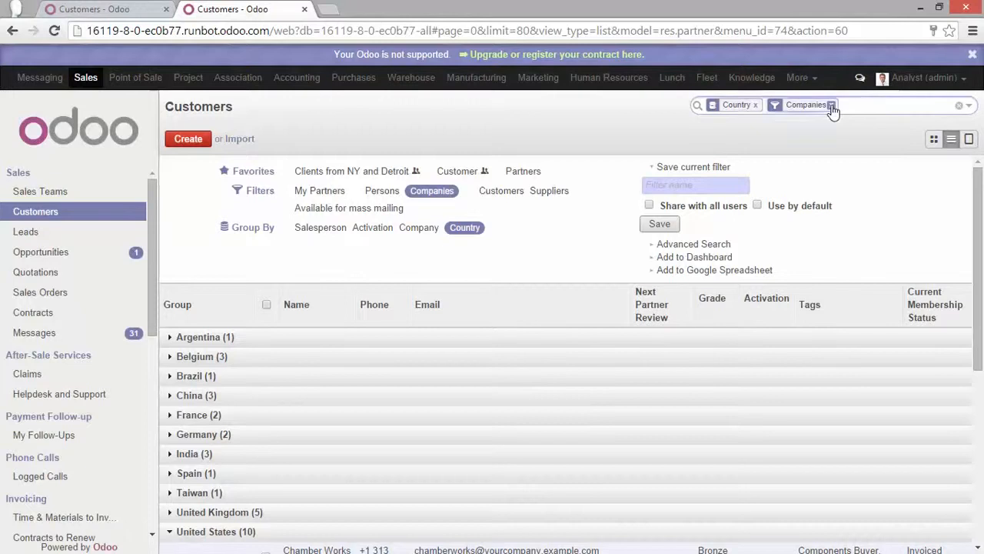
{"action": "left_click", "coordinate": [831, 105]}
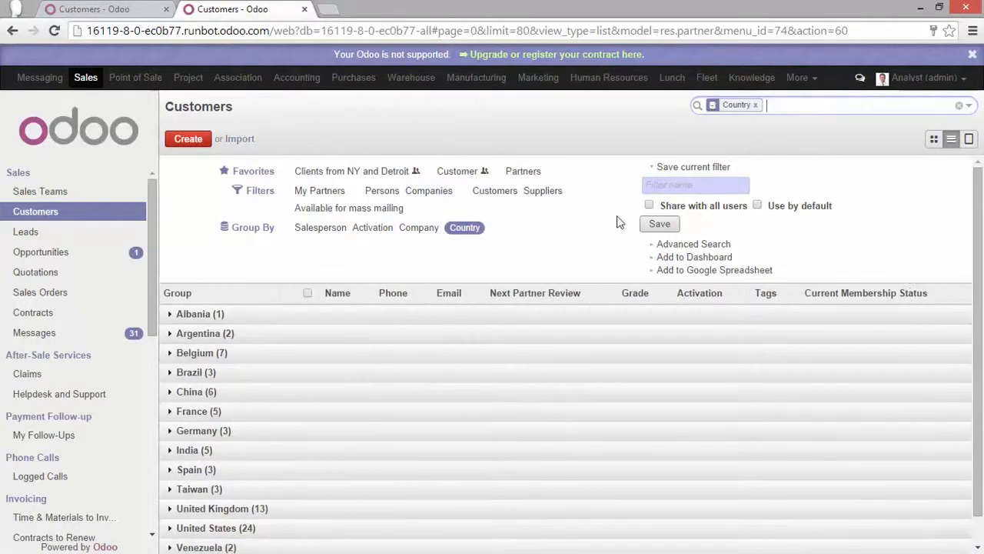
{"action": "mouse_move", "coordinate": [459, 265]}
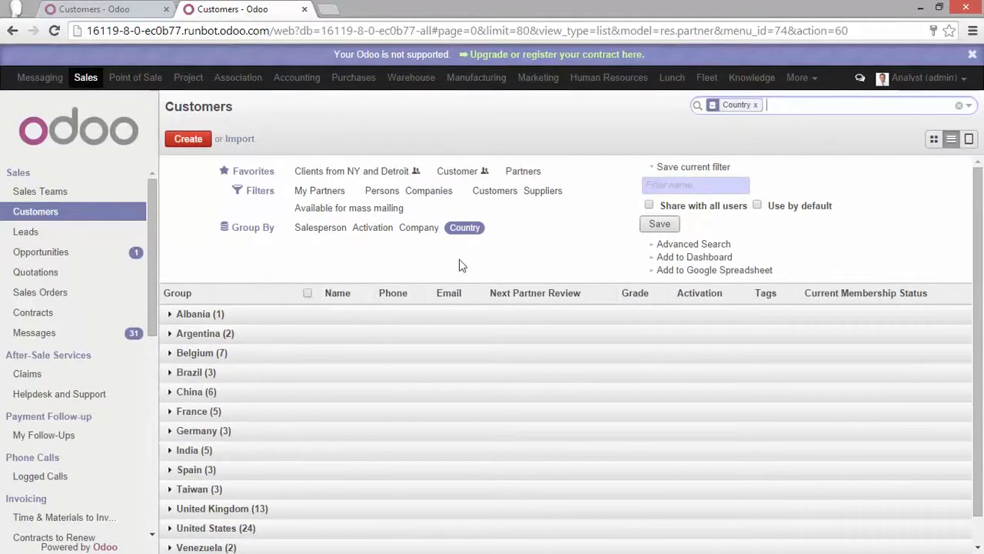
{"action": "mouse_move", "coordinate": [470, 249]}
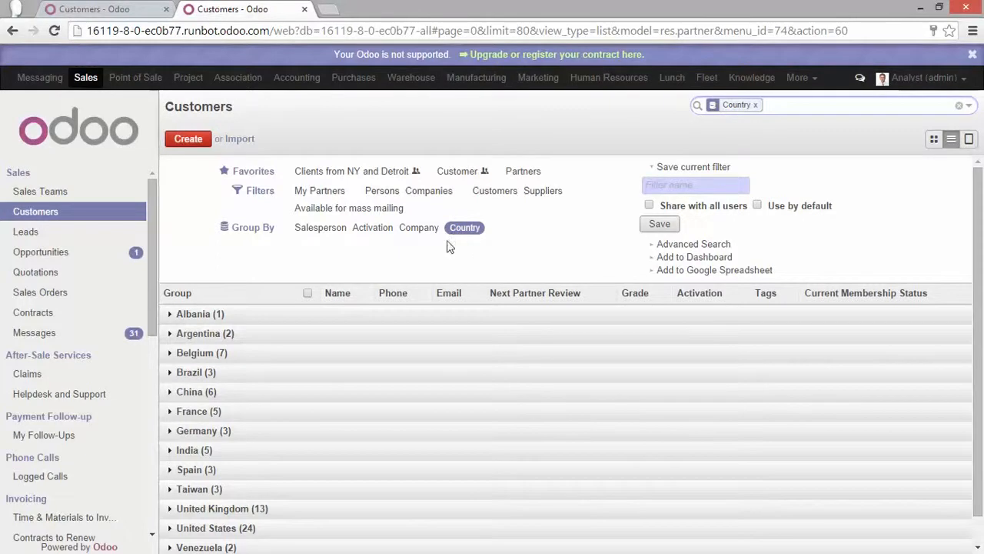
{"action": "mouse_move", "coordinate": [418, 227]}
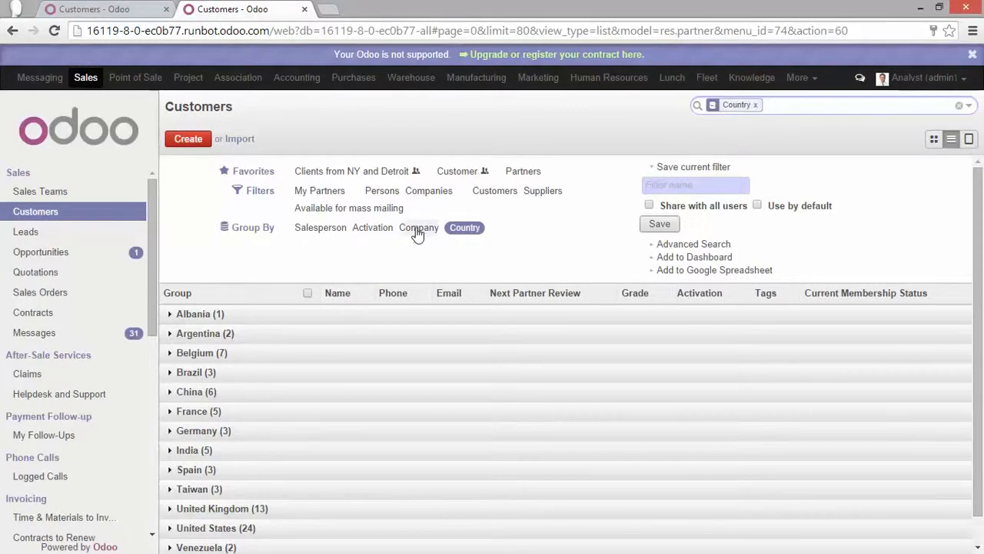
Add Company as a second Group By level under Country and browse the grouped list.
{"action": "left_click", "coordinate": [418, 227]}
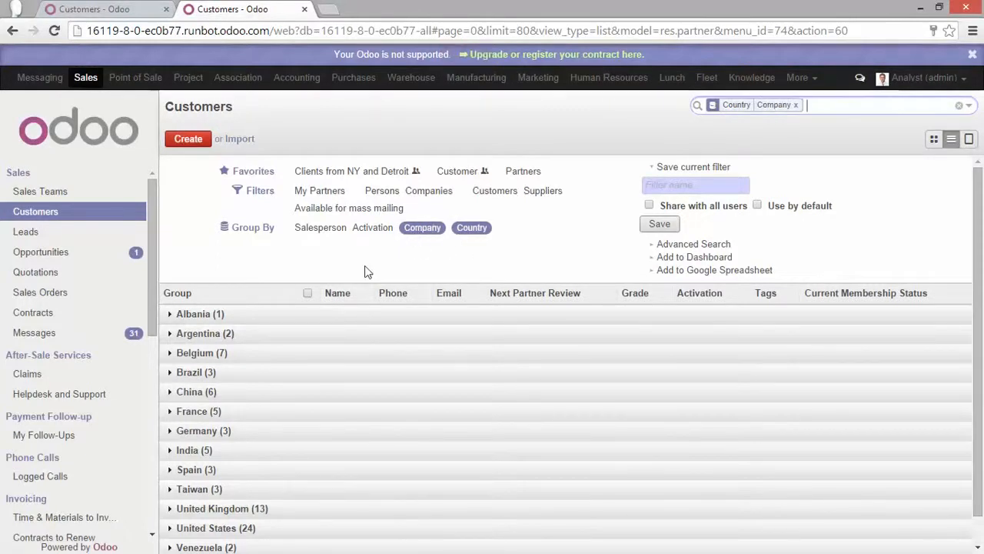
{"action": "scroll", "scroll_direction": "down", "scroll_amount": 3}
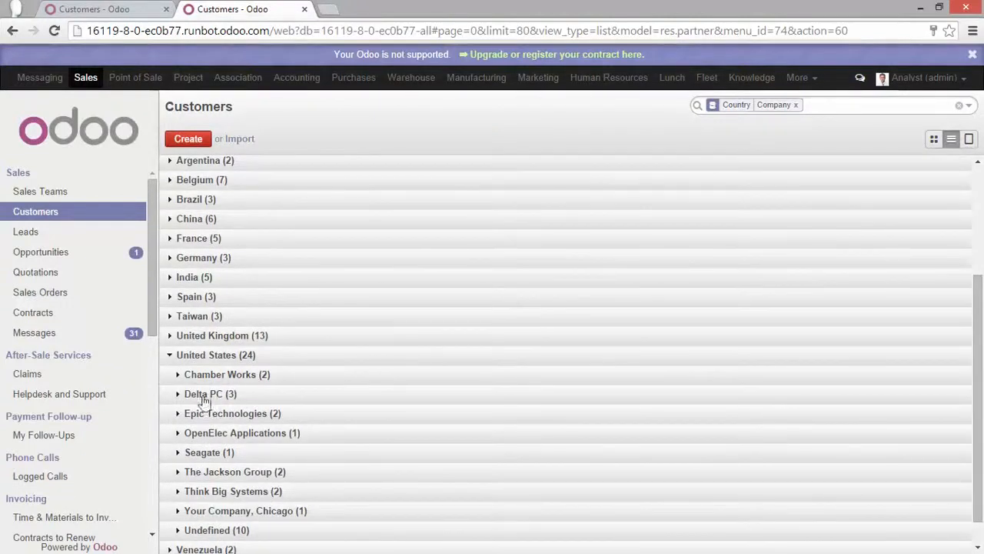
{"action": "mouse_move", "coordinate": [181, 446]}
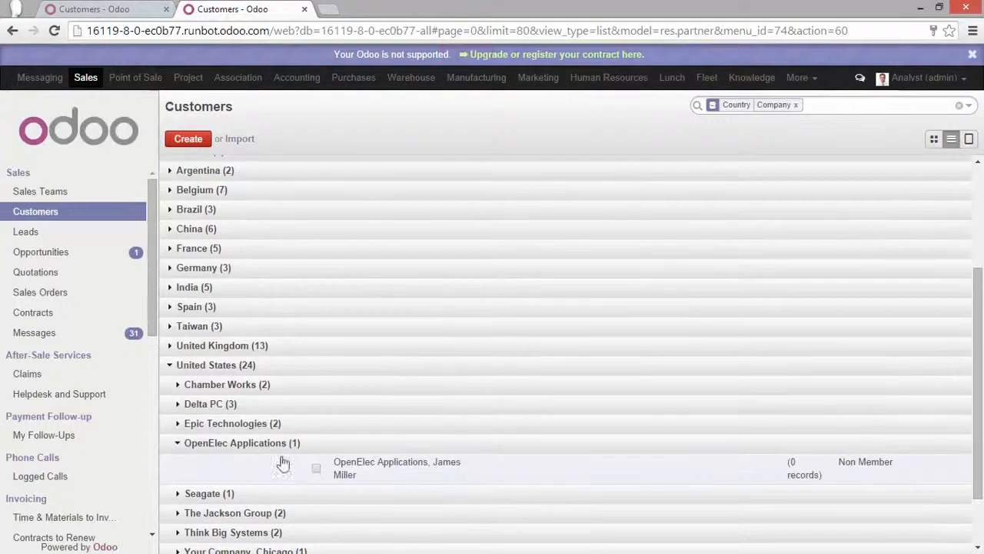
{"action": "scroll", "scroll_direction": "down", "scroll_amount": 3}
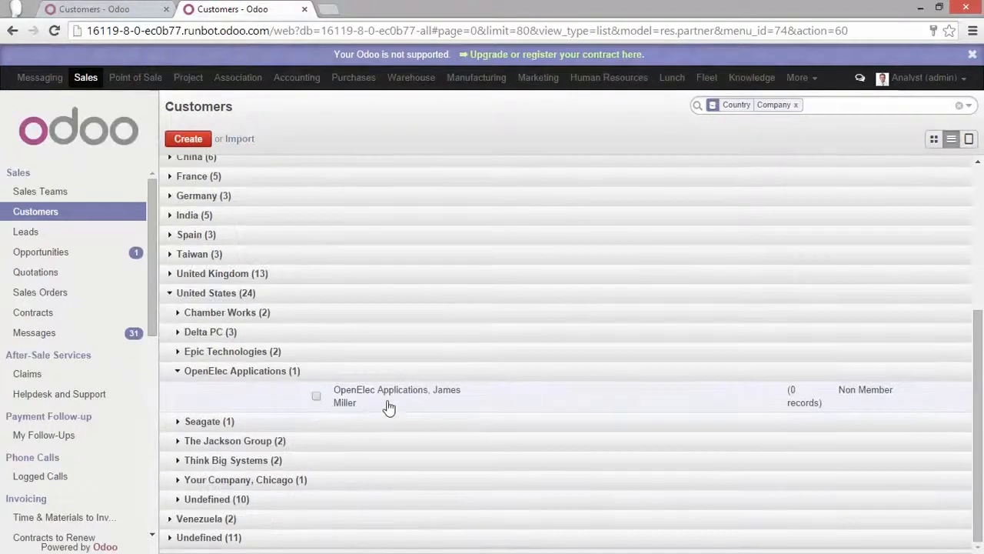
{"action": "mouse_move", "coordinate": [375, 403]}
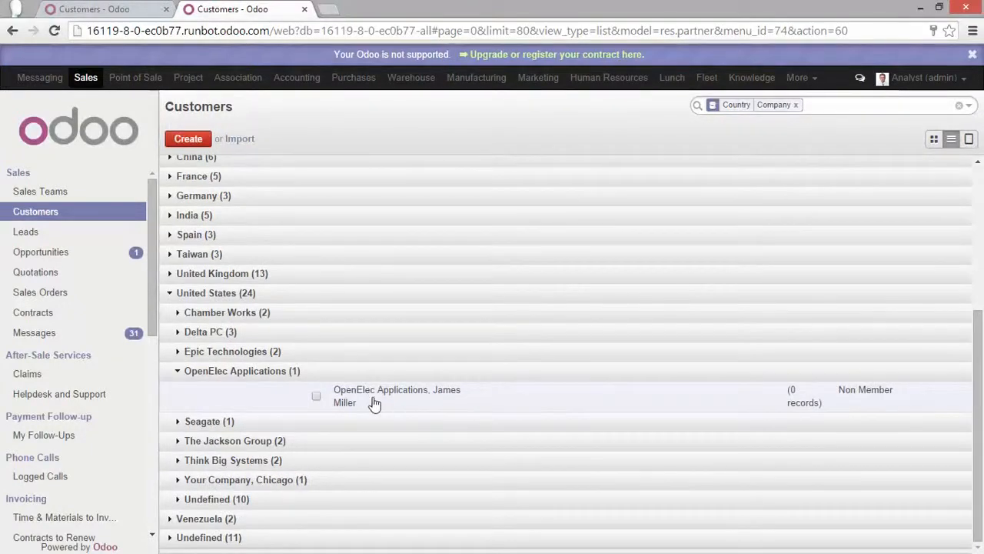
{"action": "mouse_move", "coordinate": [363, 403]}
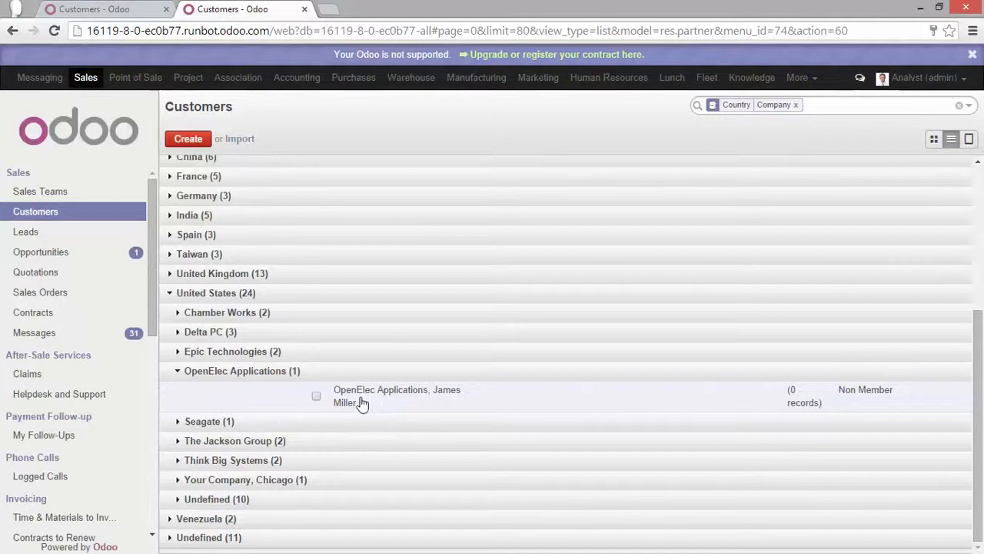
{"action": "left_click", "coordinate": [396, 395]}
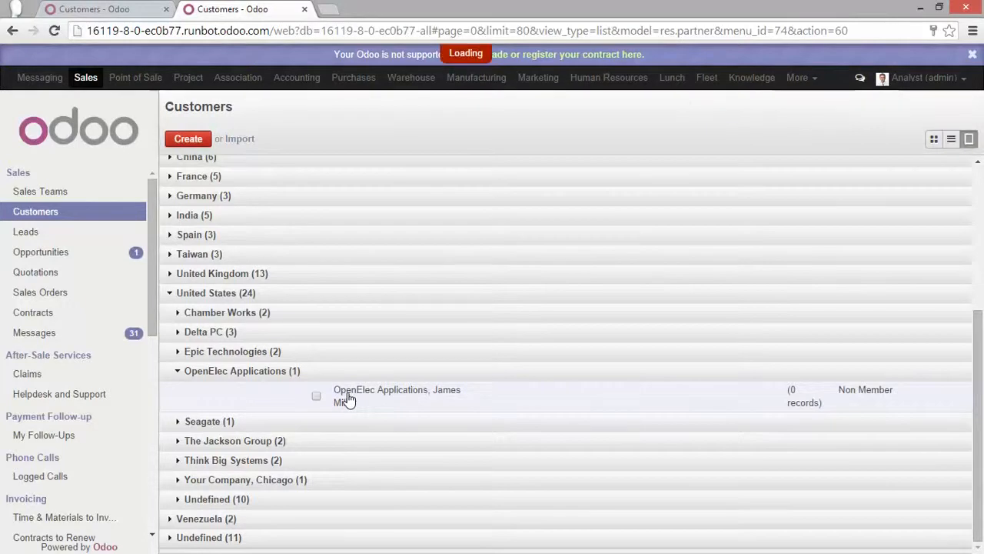
{"action": "left_click", "coordinate": [397, 395]}
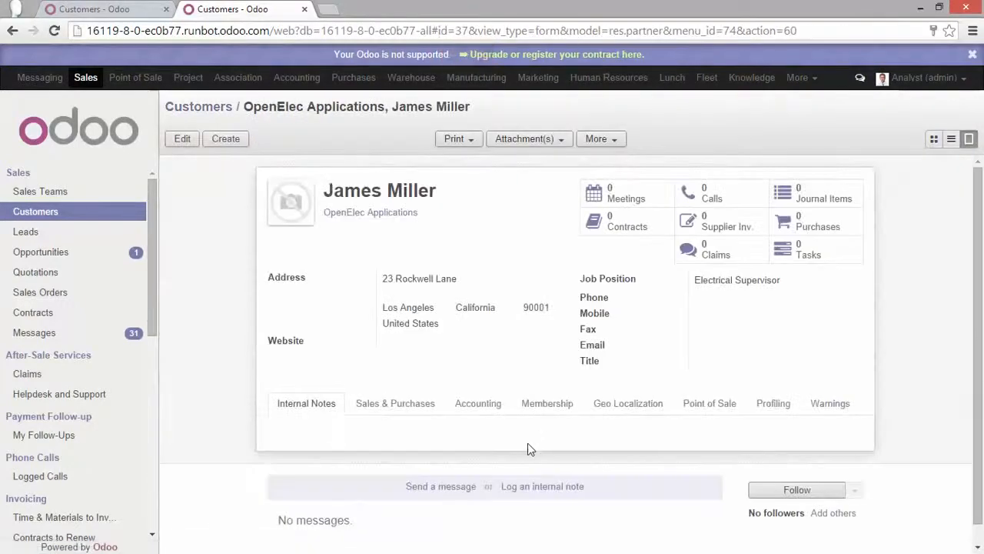